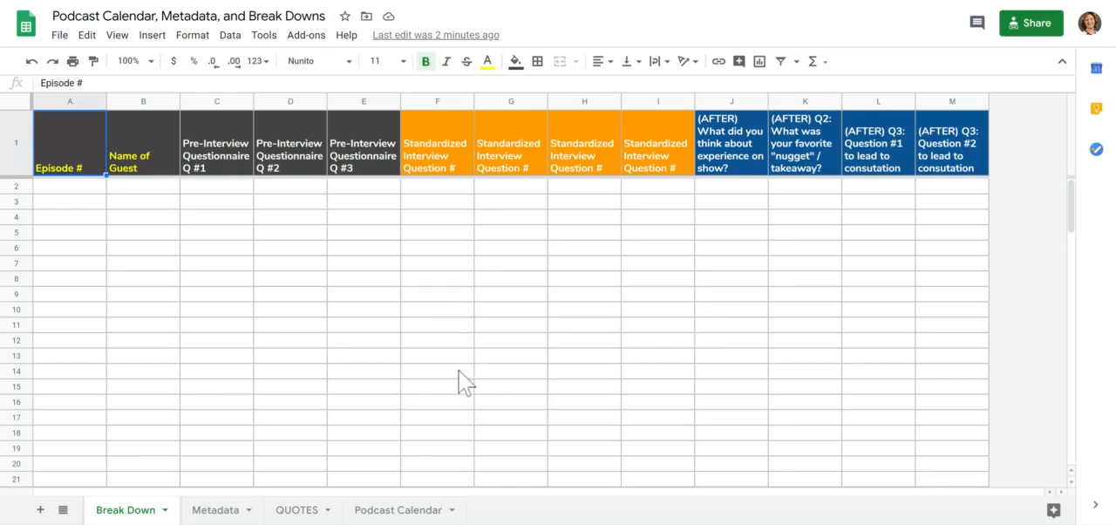
{"action": "mouse_move", "coordinate": [206, 268]}
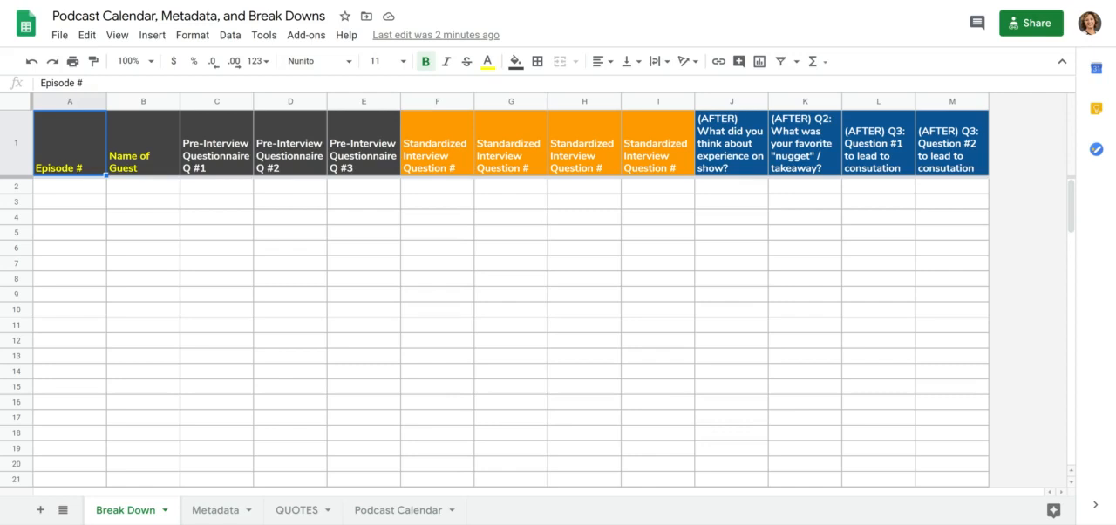
{"action": "mouse_move", "coordinate": [236, 367]}
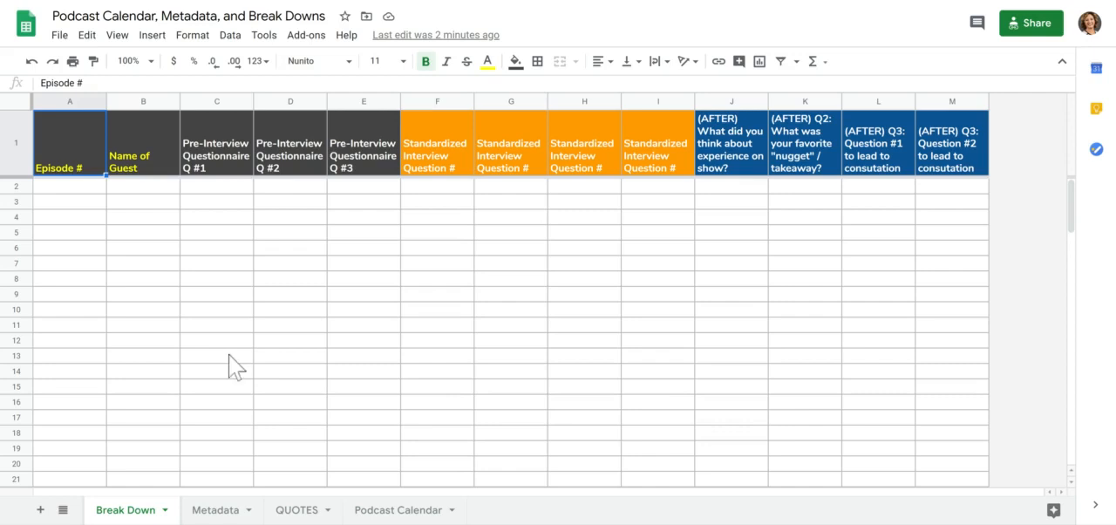
{"action": "mouse_move", "coordinate": [125, 502]}
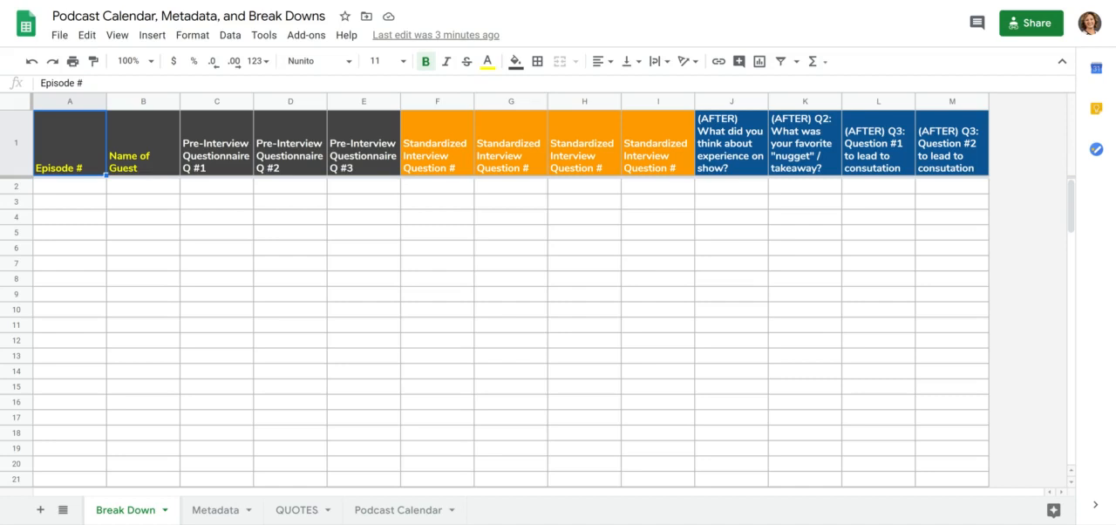
{"action": "mouse_move", "coordinate": [294, 283]}
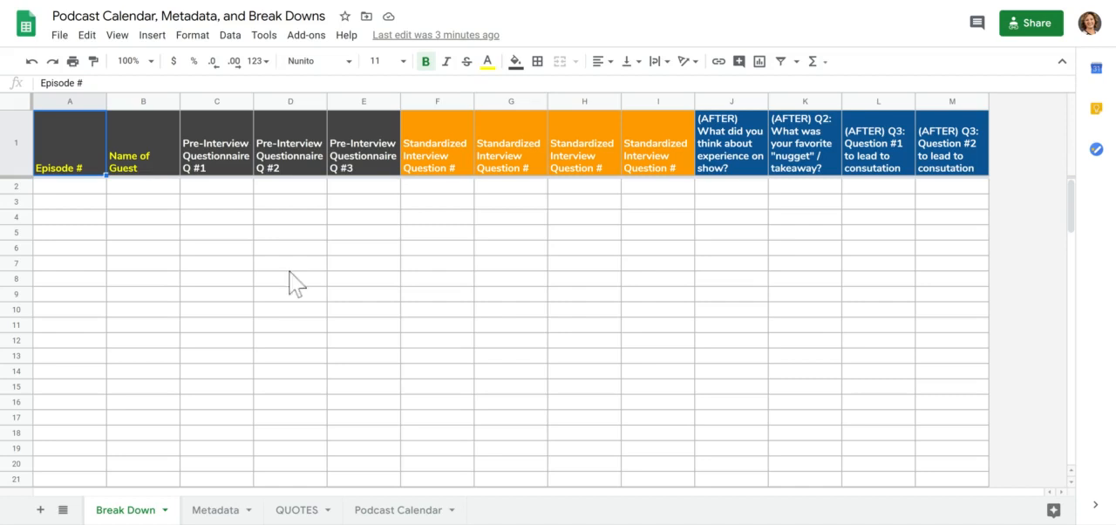
{"action": "mouse_move", "coordinate": [241, 201]}
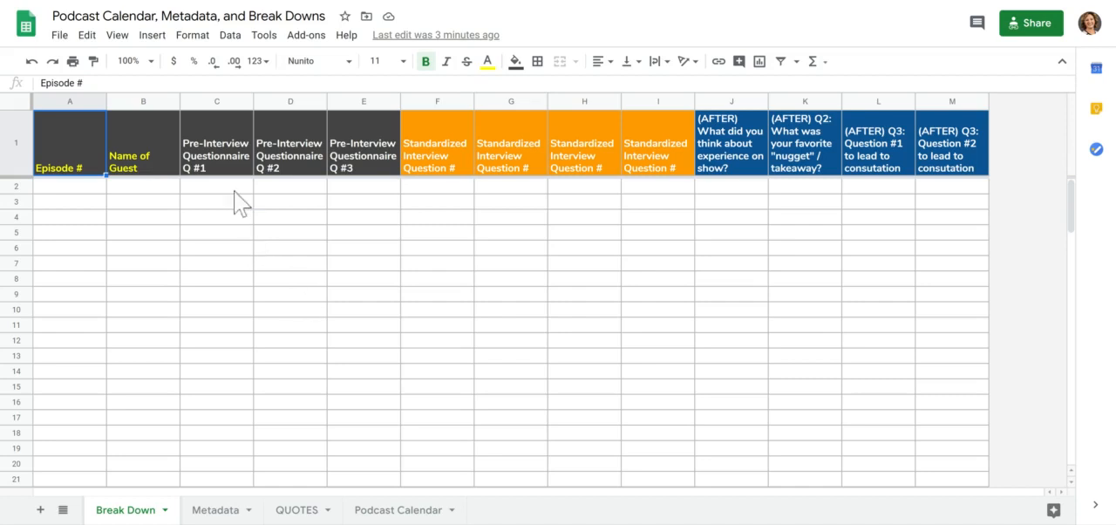
{"action": "mouse_move", "coordinate": [241, 171]}
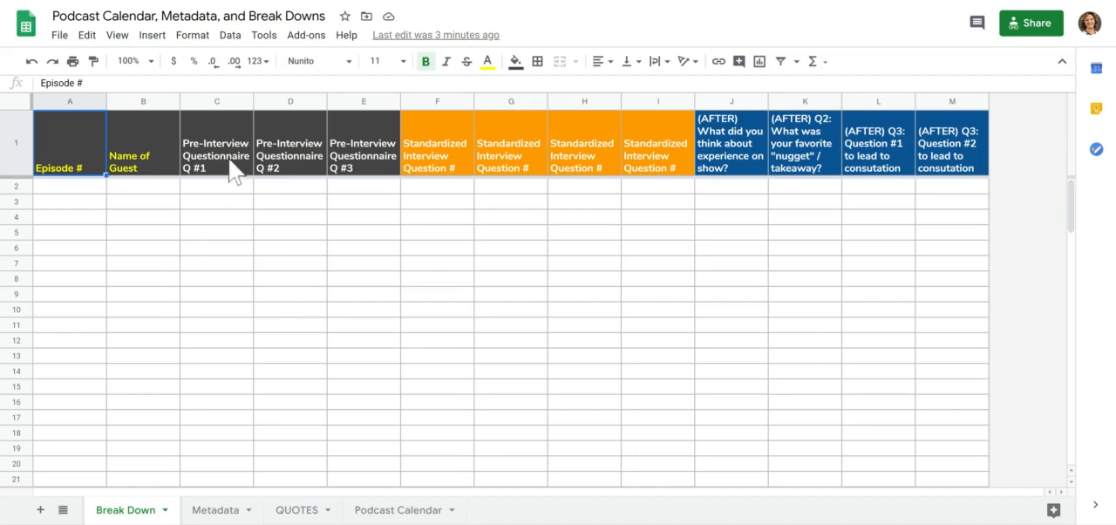
{"action": "mouse_move", "coordinate": [233, 175]}
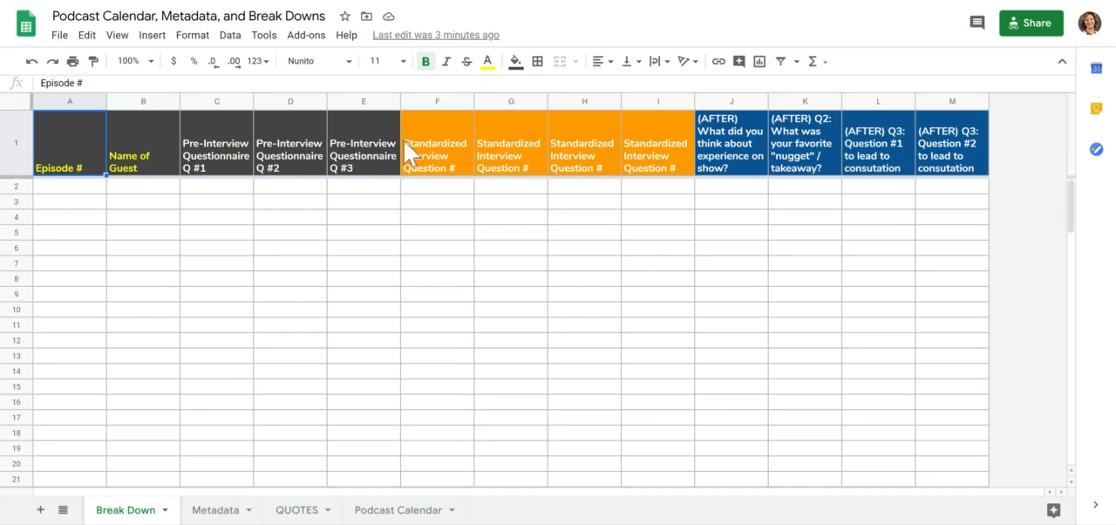
{"action": "mouse_move", "coordinate": [547, 161]}
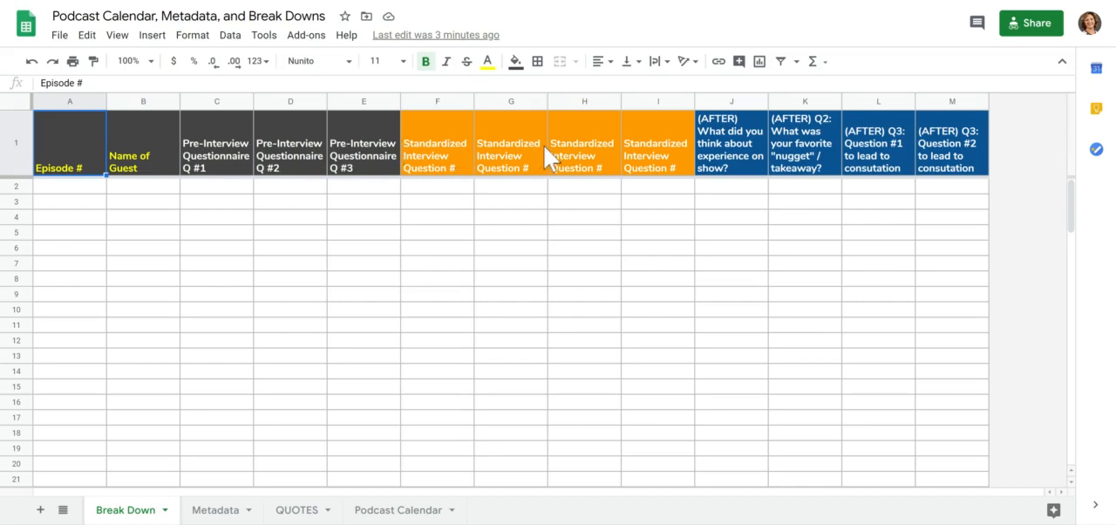
{"action": "mouse_move", "coordinate": [655, 164]}
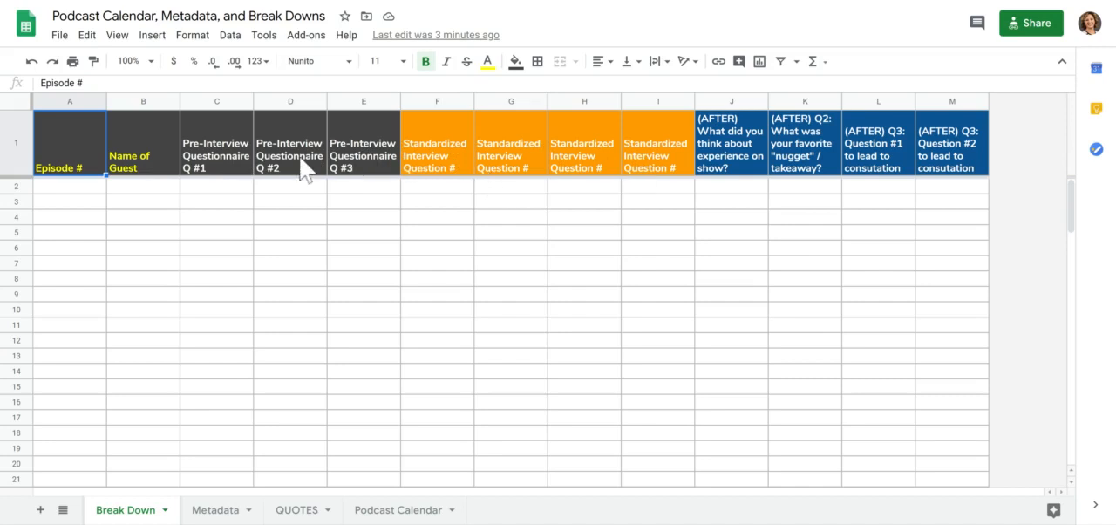
{"action": "mouse_move", "coordinate": [236, 171]}
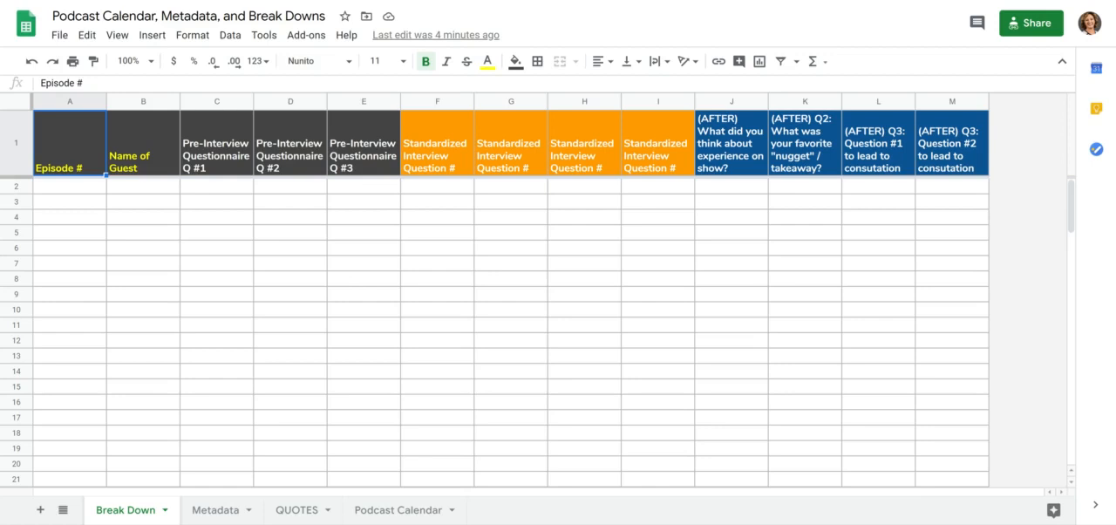
{"action": "mouse_move", "coordinate": [532, 181]}
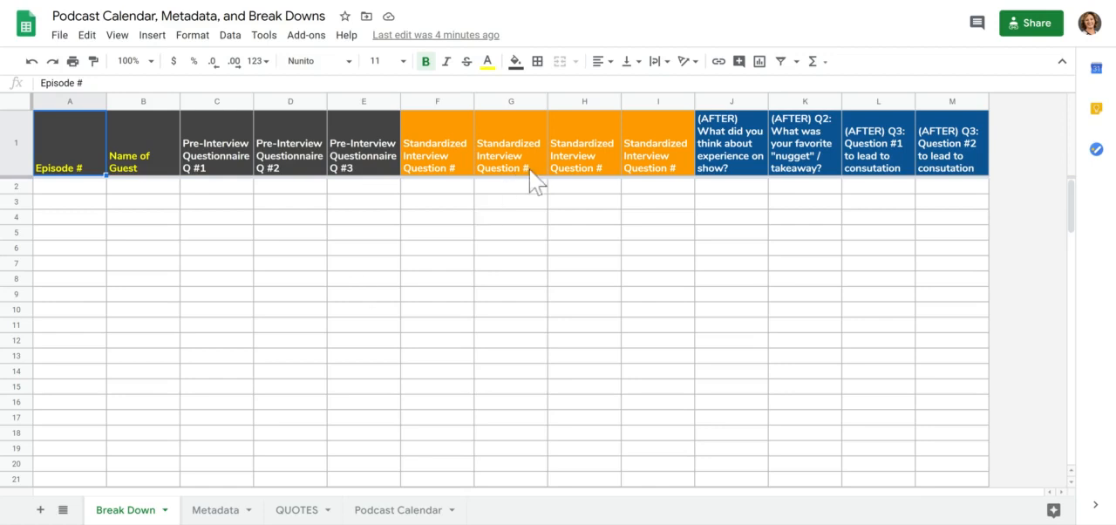
{"action": "mouse_move", "coordinate": [547, 215]}
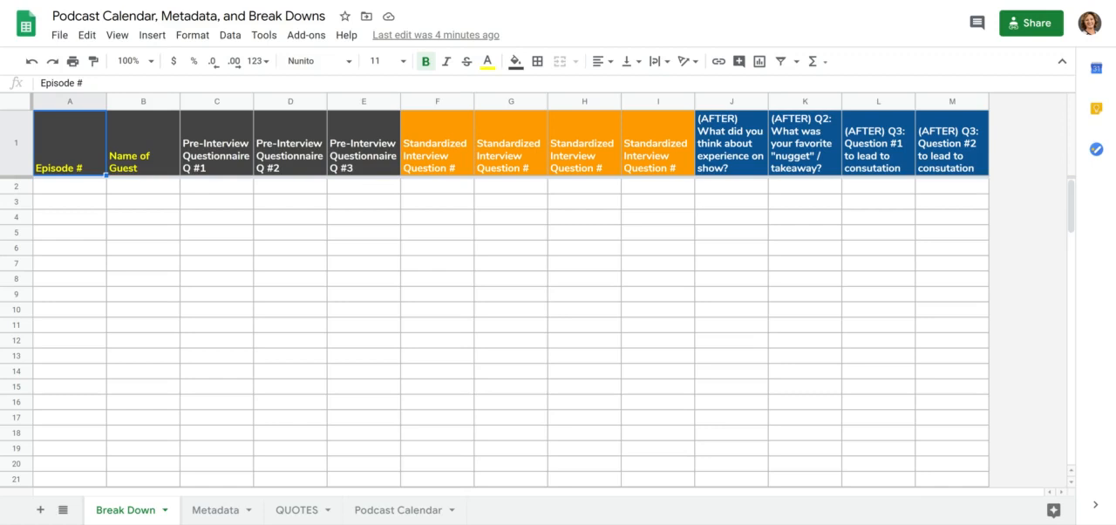
{"action": "mouse_move", "coordinate": [275, 149]}
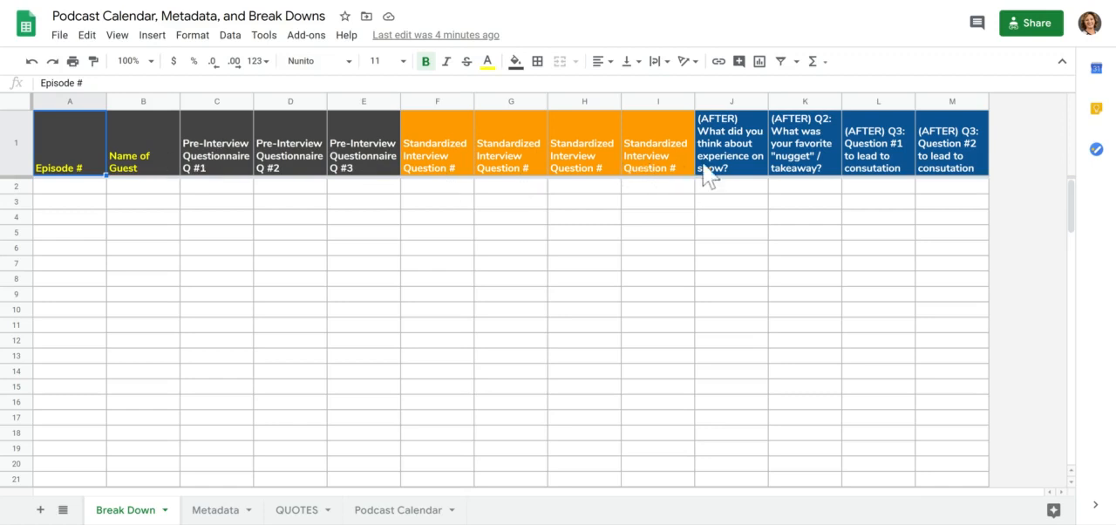
{"action": "mouse_move", "coordinate": [805, 173]}
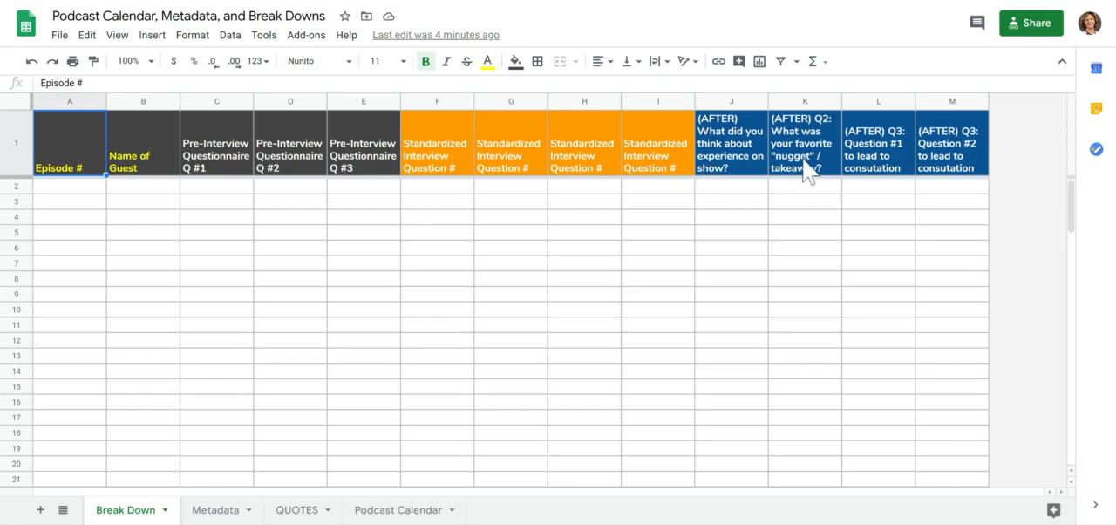
{"action": "mouse_move", "coordinate": [806, 174]}
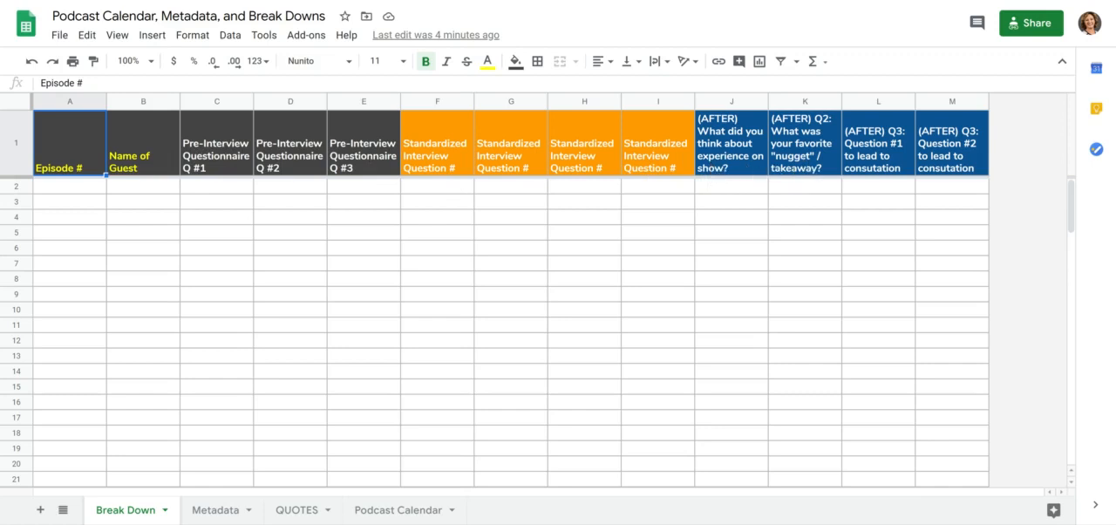
{"action": "mouse_move", "coordinate": [767, 160]}
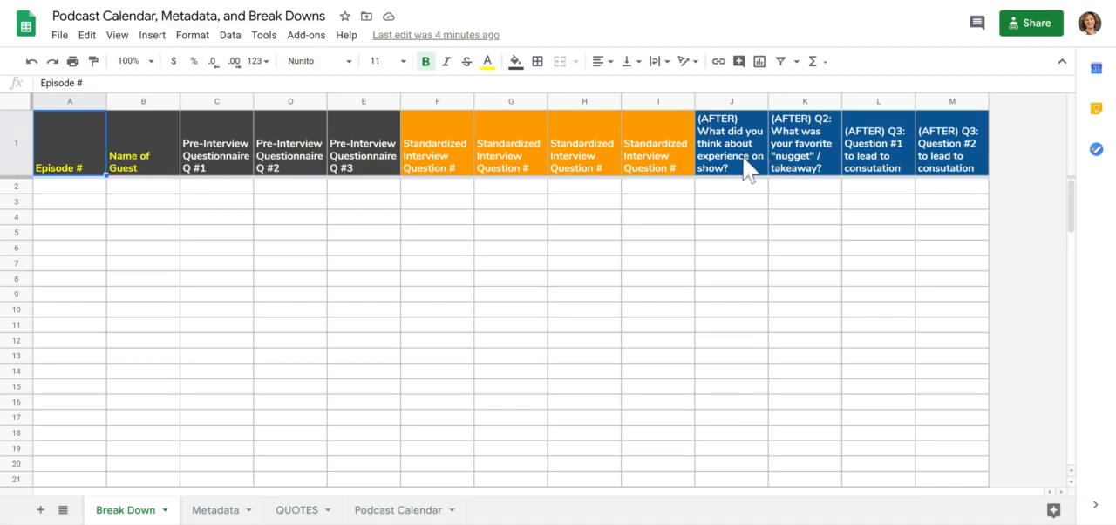
{"action": "mouse_move", "coordinate": [747, 171]}
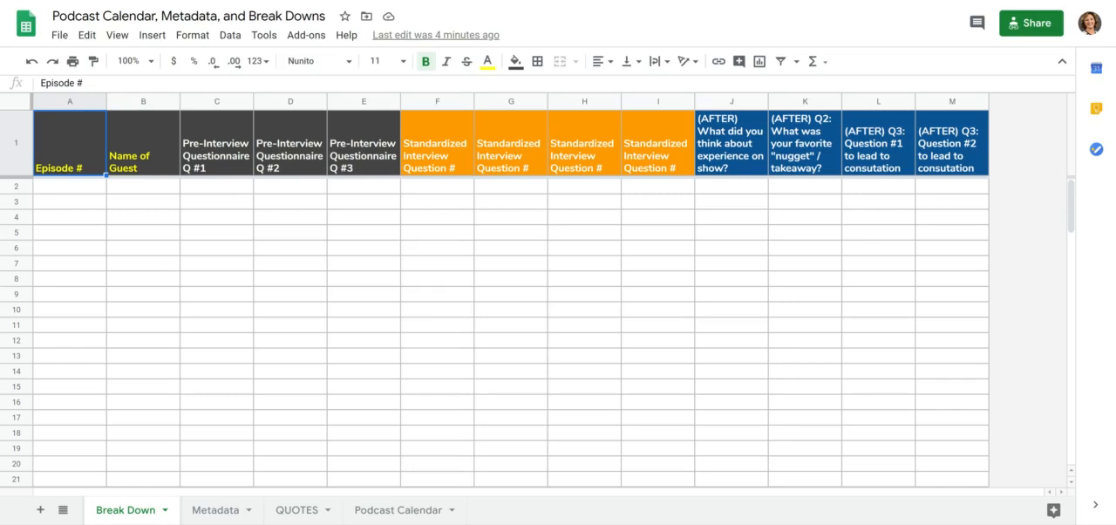
{"action": "mouse_move", "coordinate": [828, 148]}
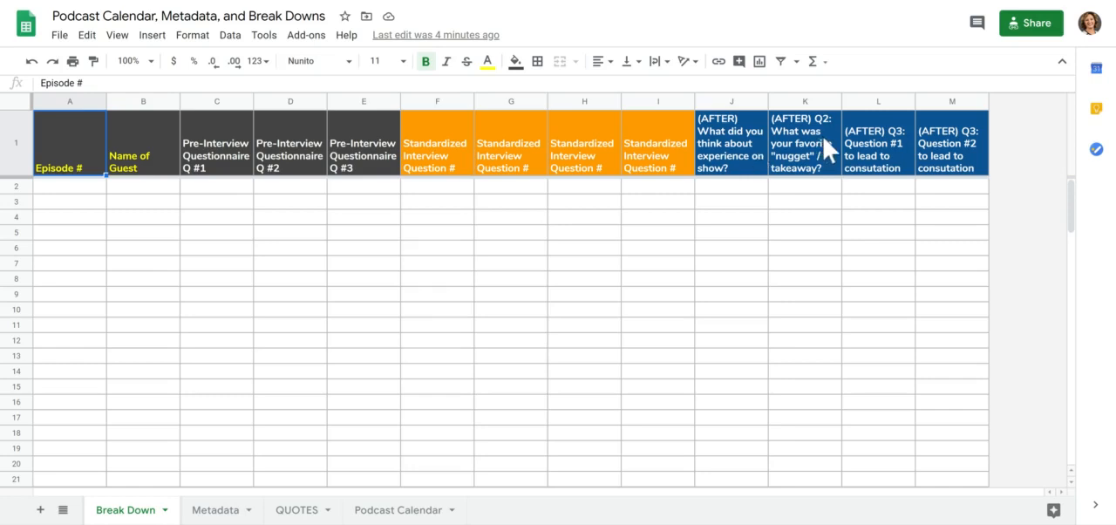
{"action": "mouse_move", "coordinate": [872, 154]}
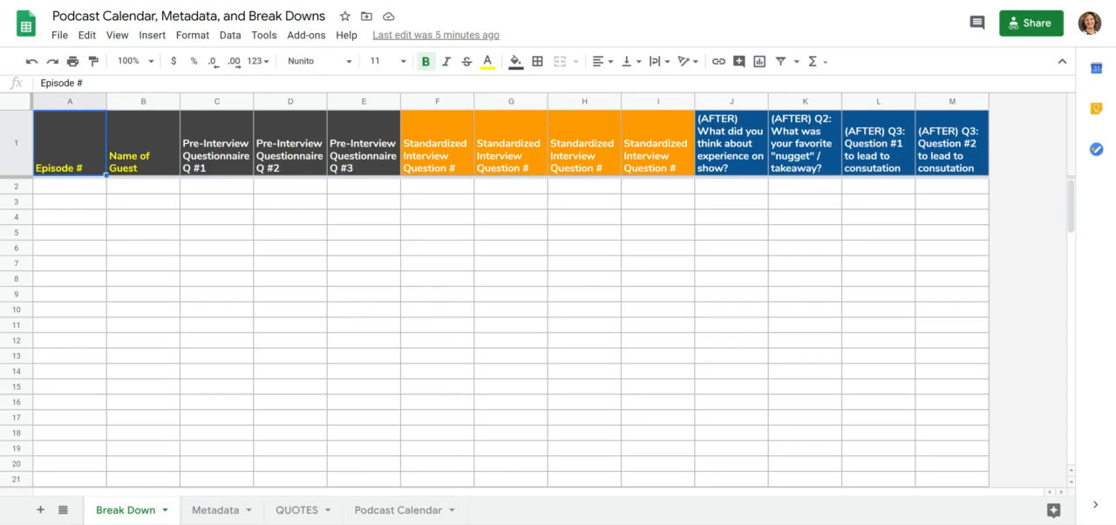
Switch to the Metadata sheet and scroll across its main info and title columns.
{"action": "scroll", "scroll_direction": "down", "scroll_amount": 3}
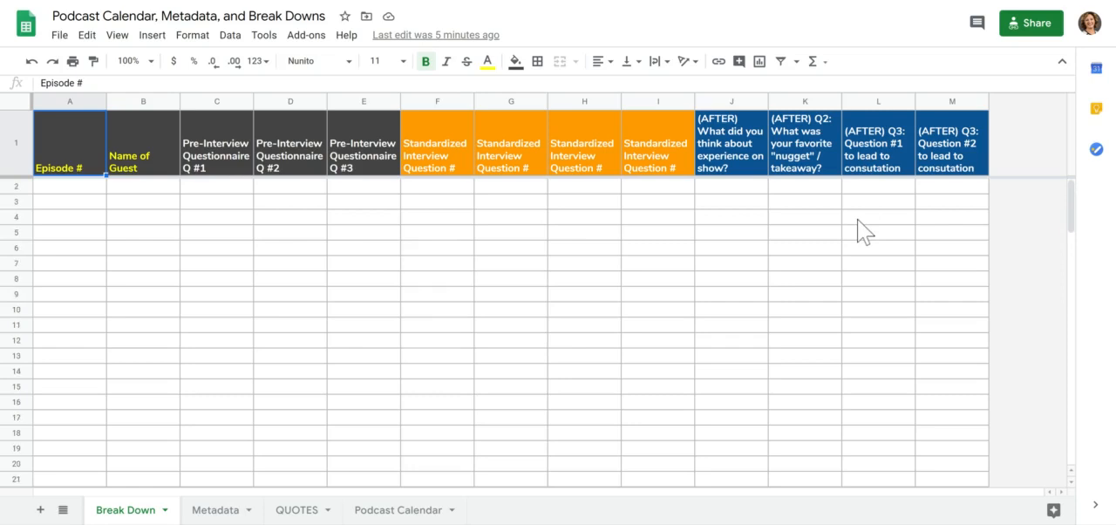
{"action": "mouse_move", "coordinate": [457, 375]}
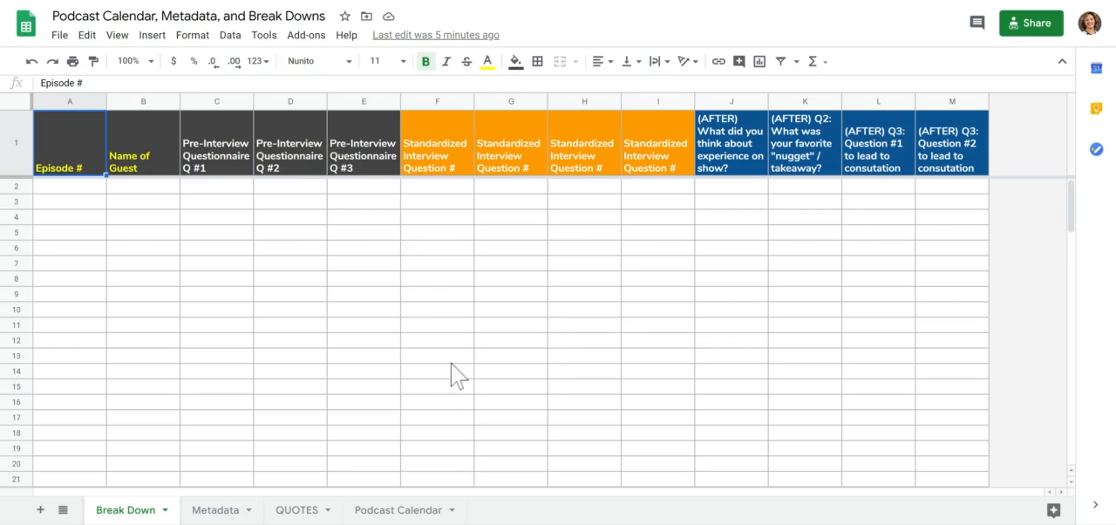
{"action": "mouse_move", "coordinate": [268, 420]}
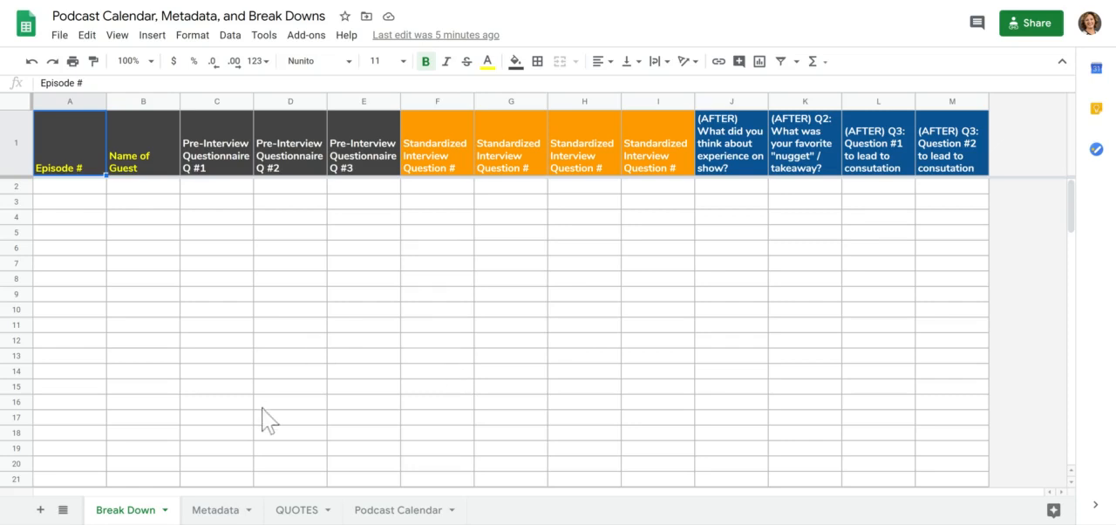
{"action": "mouse_move", "coordinate": [200, 509]}
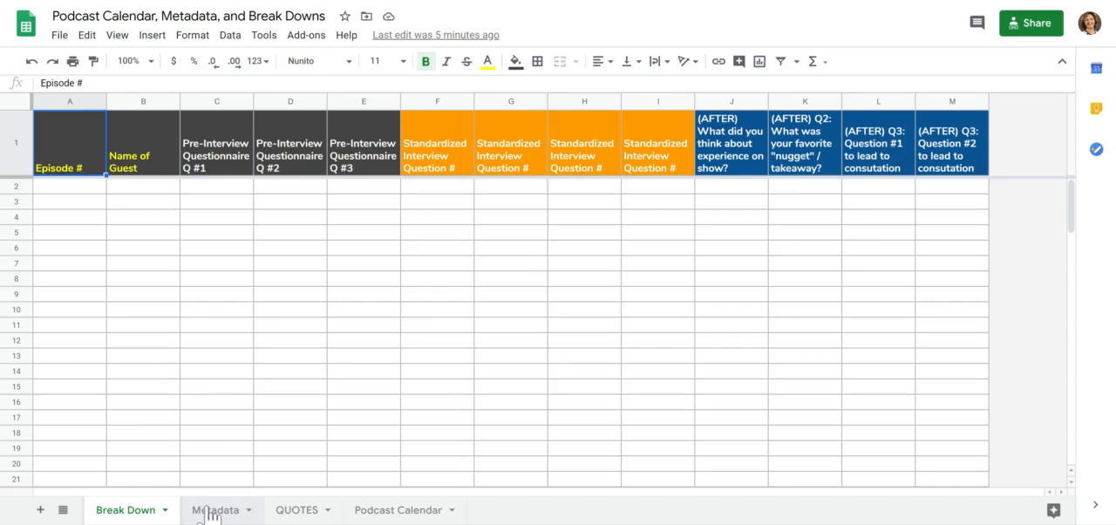
{"action": "left_click", "coordinate": [217, 510]}
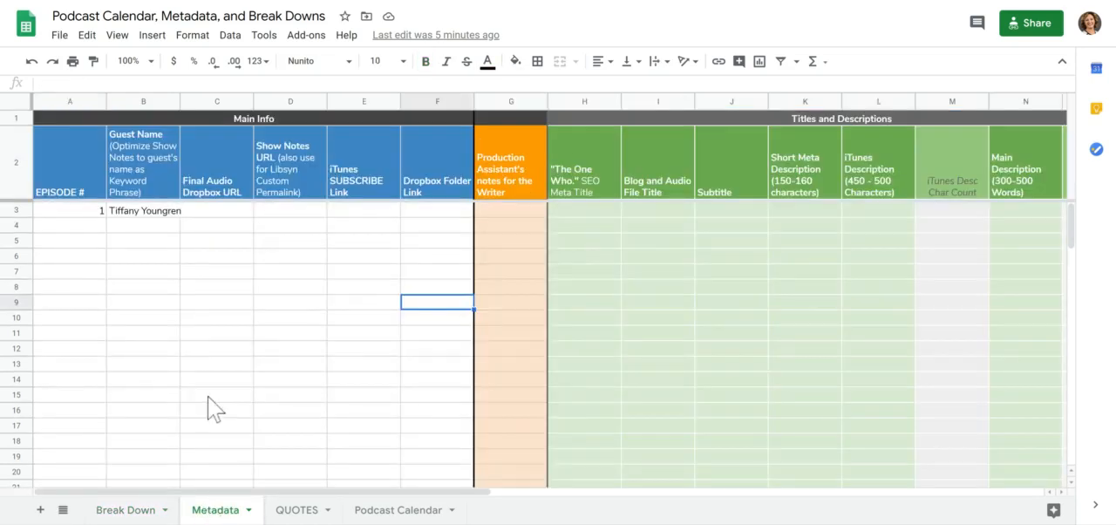
{"action": "mouse_move", "coordinate": [295, 338]}
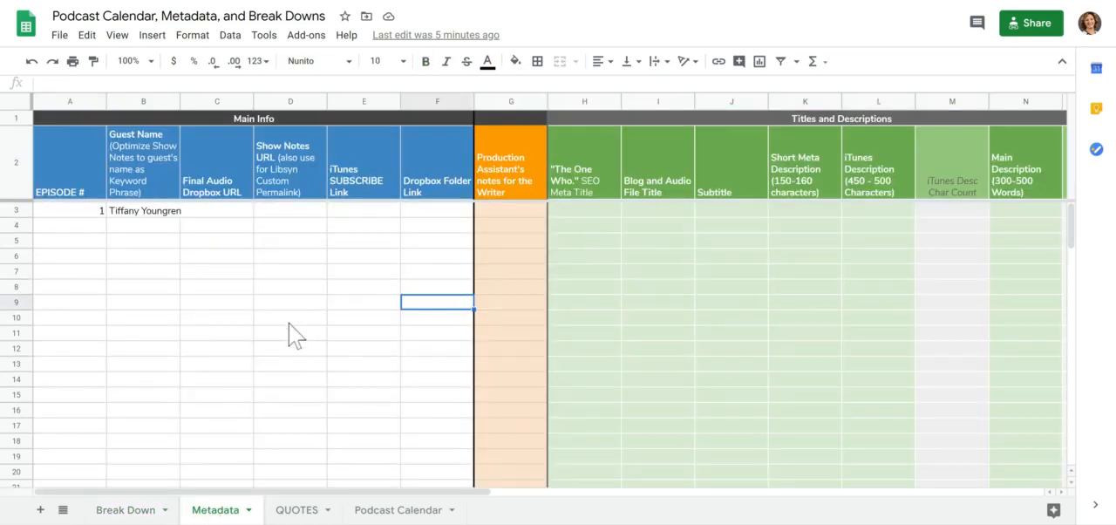
{"action": "mouse_move", "coordinate": [276, 300]}
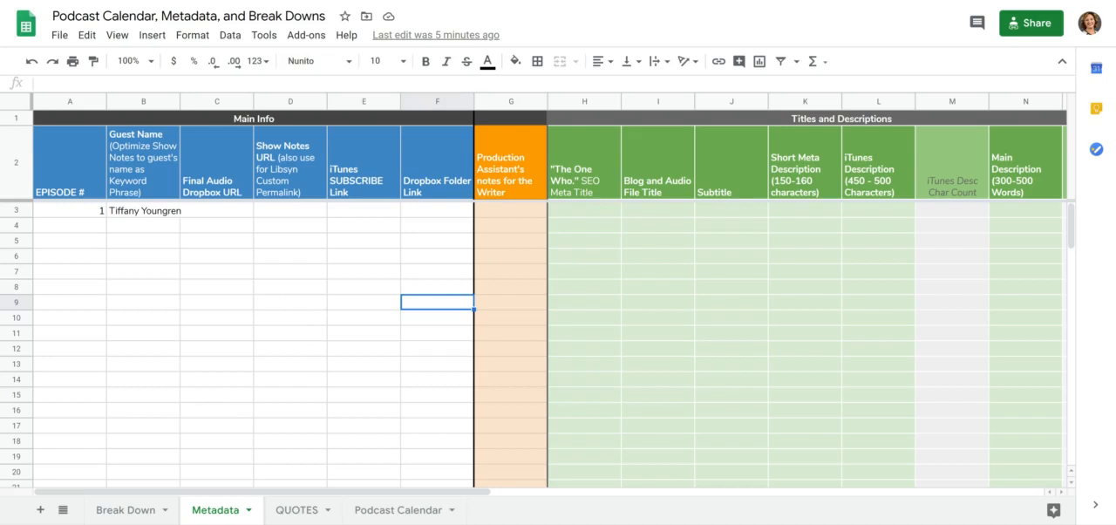
{"action": "mouse_move", "coordinate": [387, 275]}
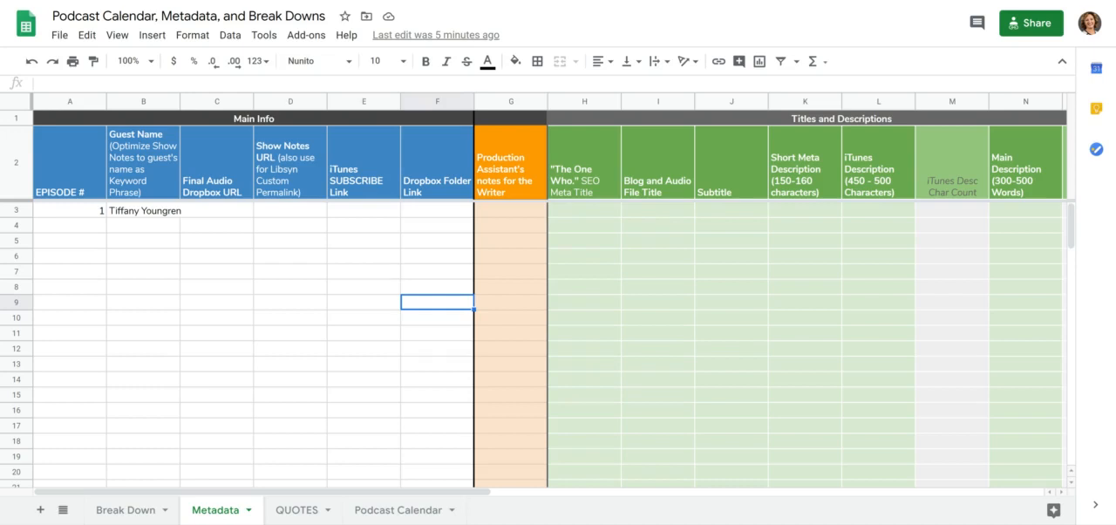
{"action": "scroll", "scroll_direction": "right", "scroll_amount": 3}
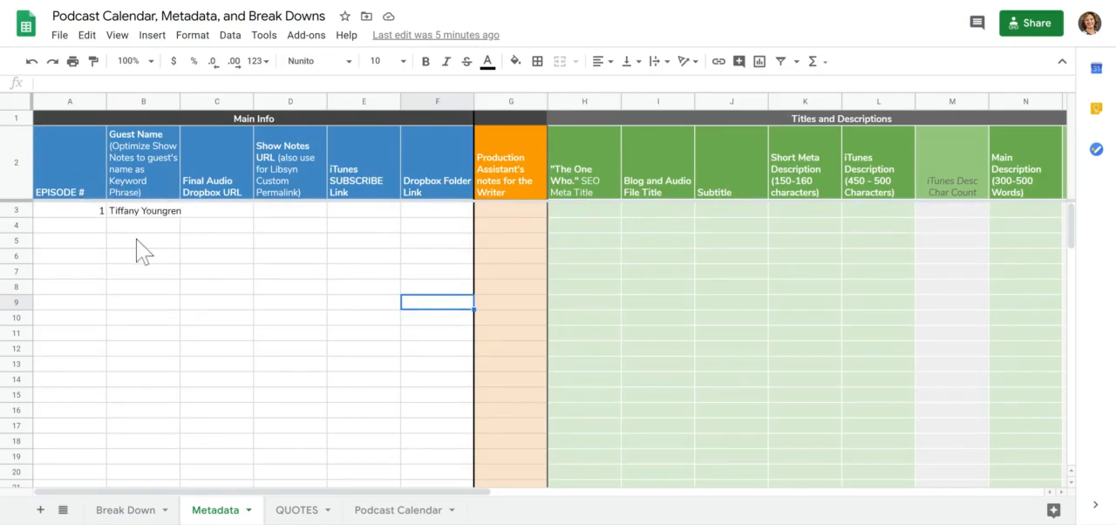
{"action": "mouse_move", "coordinate": [78, 192]}
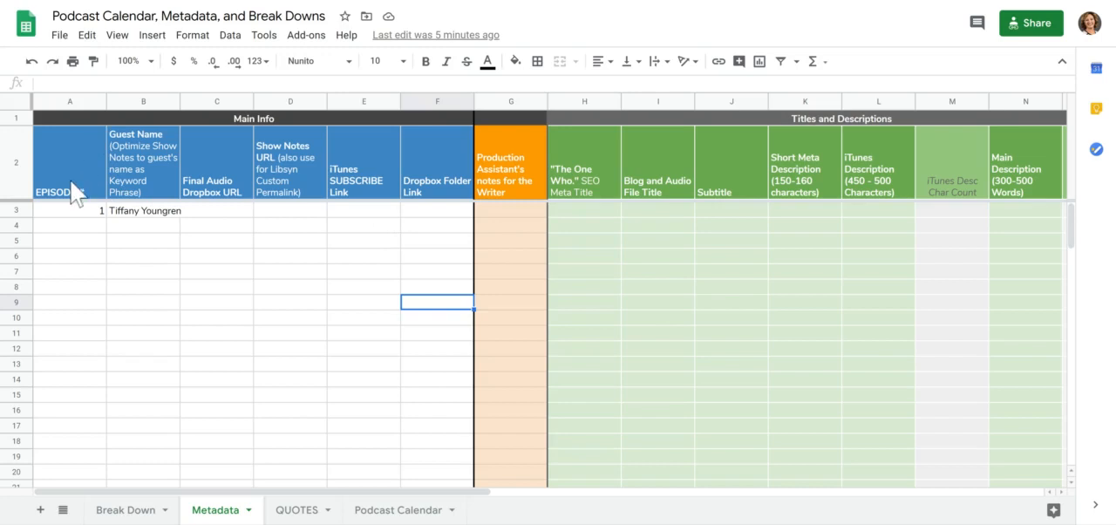
{"action": "mouse_move", "coordinate": [105, 182]}
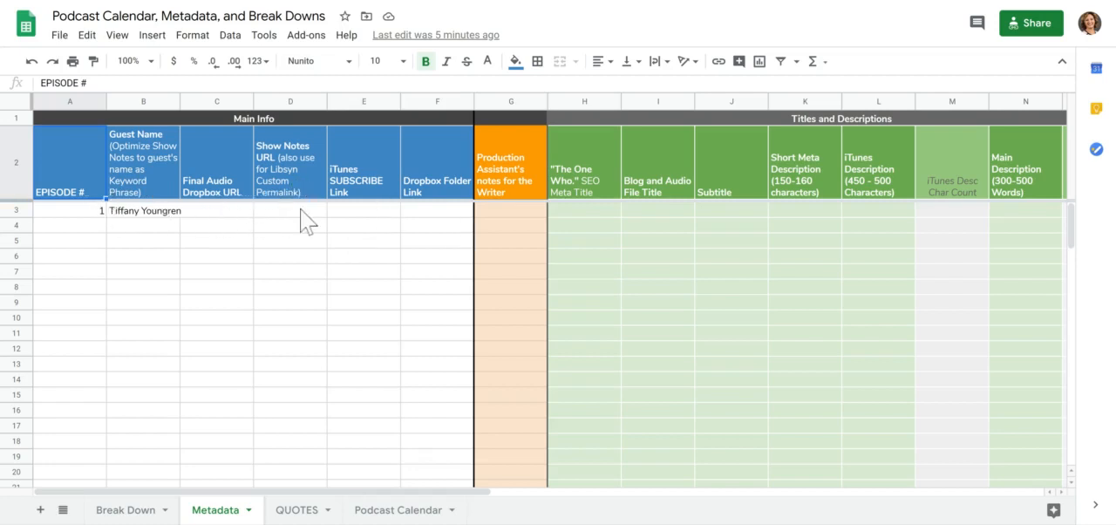
{"action": "mouse_move", "coordinate": [155, 228]}
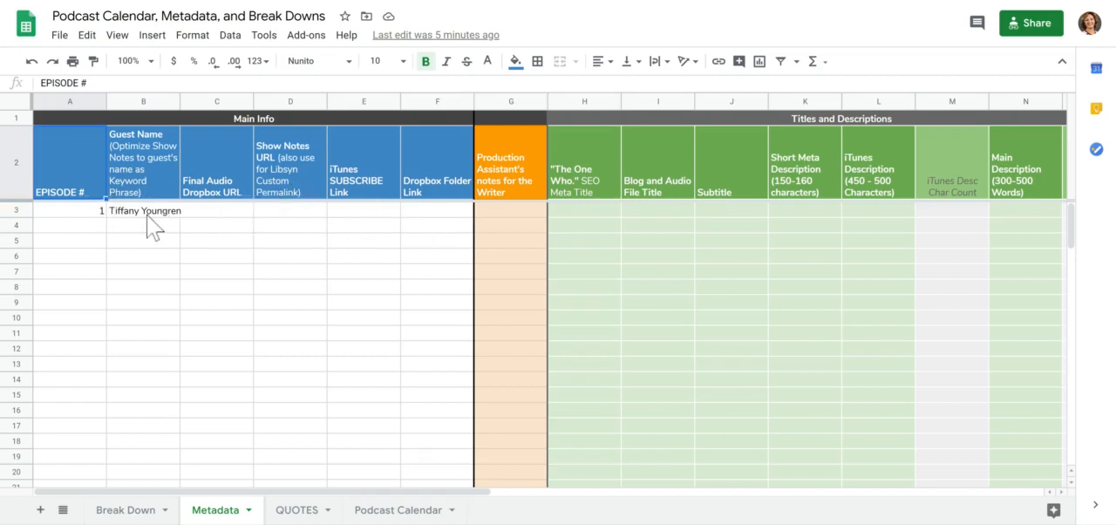
{"action": "mouse_move", "coordinate": [363, 216]}
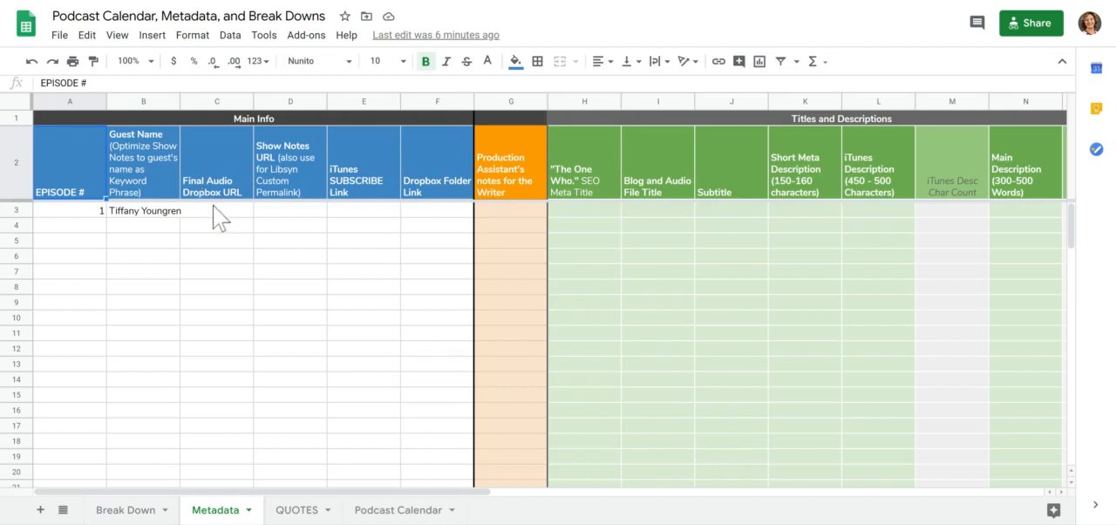
{"action": "mouse_move", "coordinate": [220, 190]}
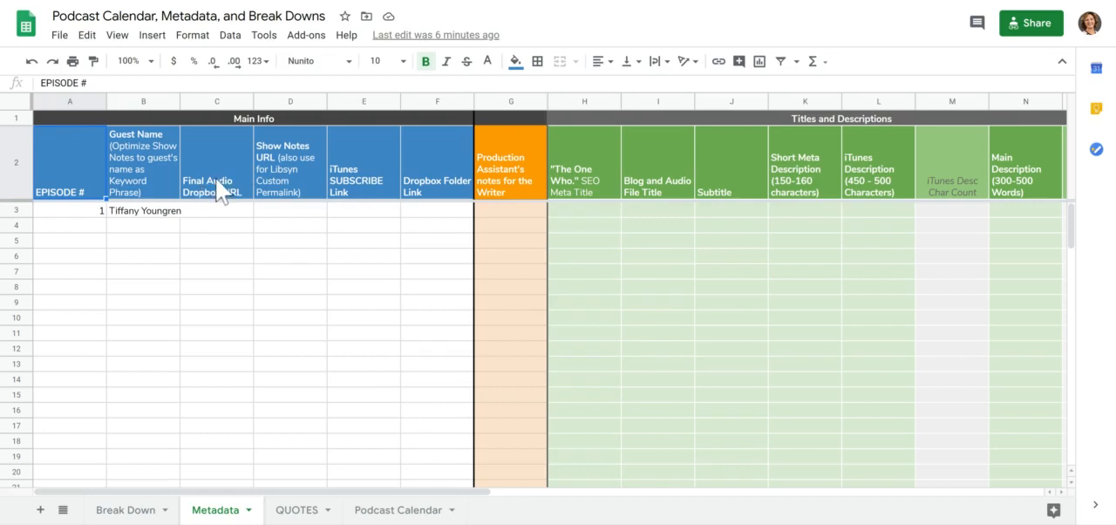
{"action": "mouse_move", "coordinate": [223, 196]}
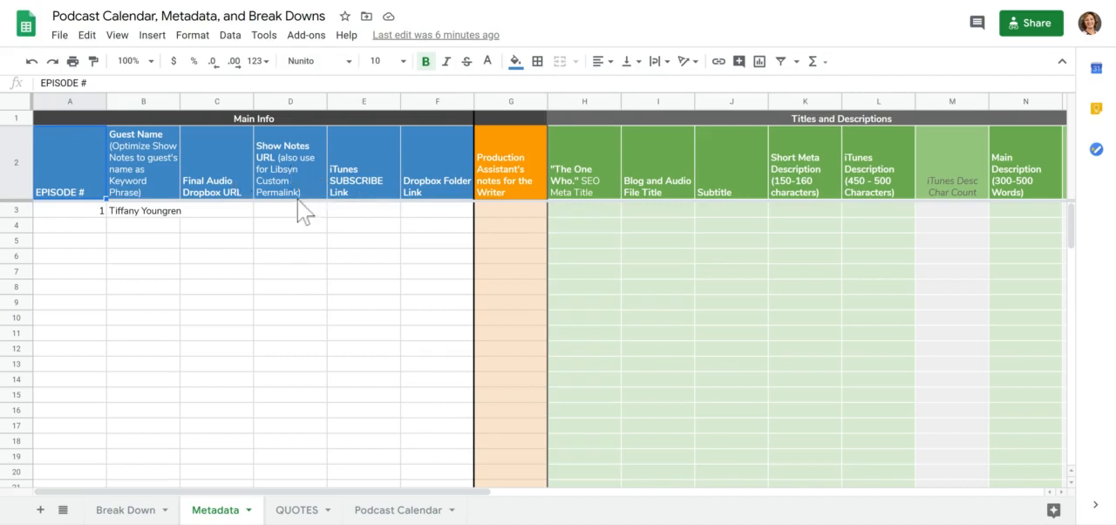
{"action": "left_click", "coordinate": [290, 209]}
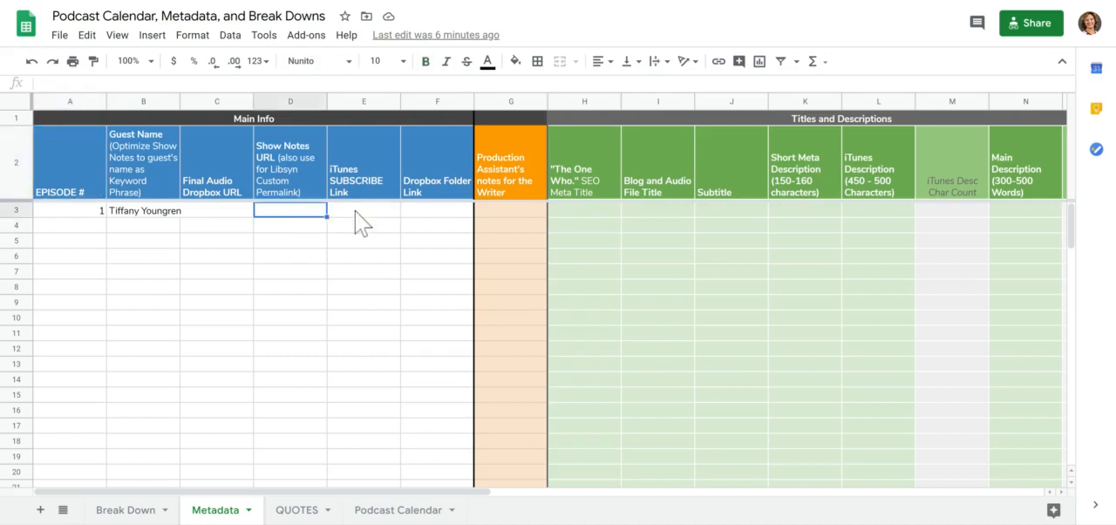
{"action": "left_click", "coordinate": [436, 209]}
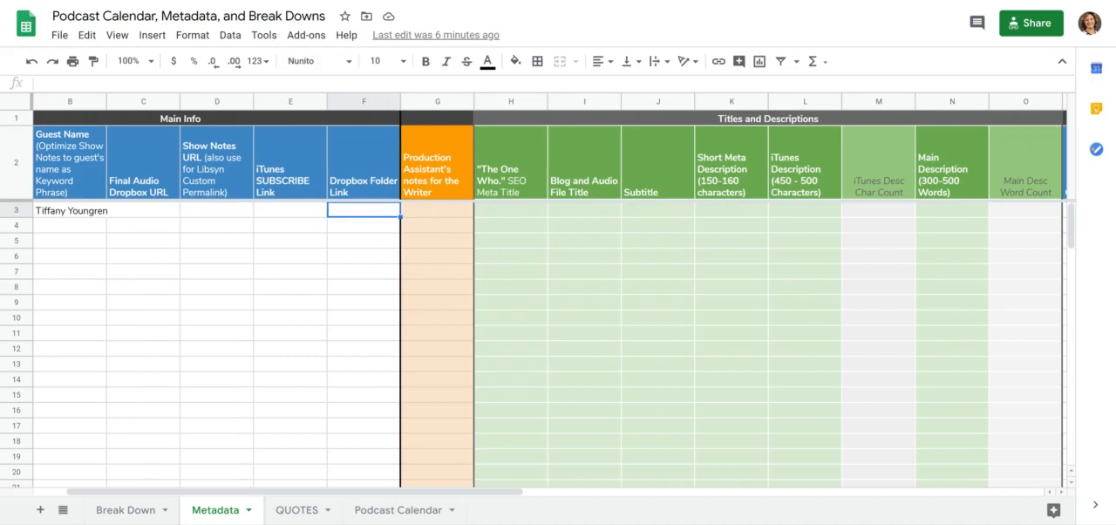
{"action": "mouse_move", "coordinate": [370, 380]}
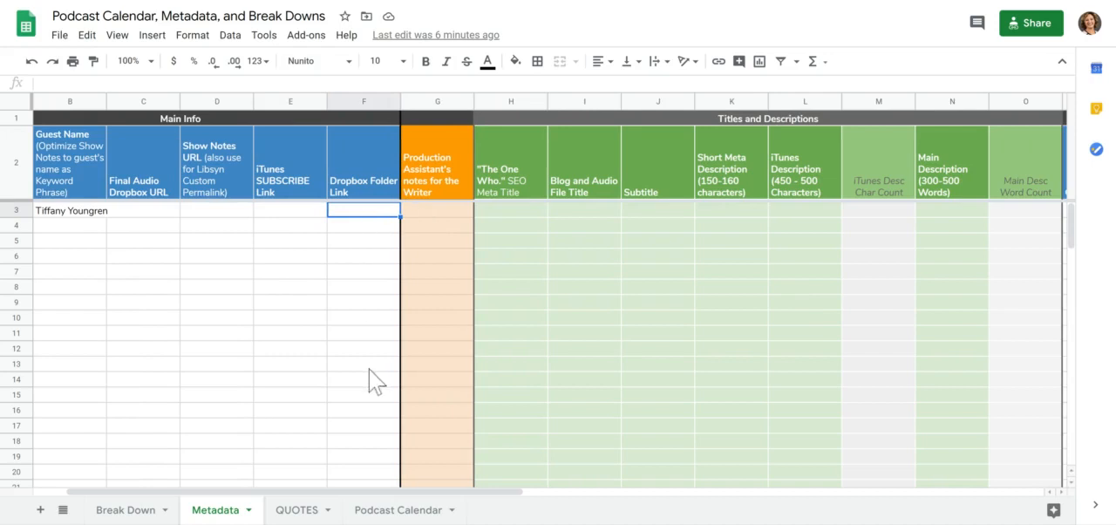
{"action": "mouse_move", "coordinate": [433, 218]}
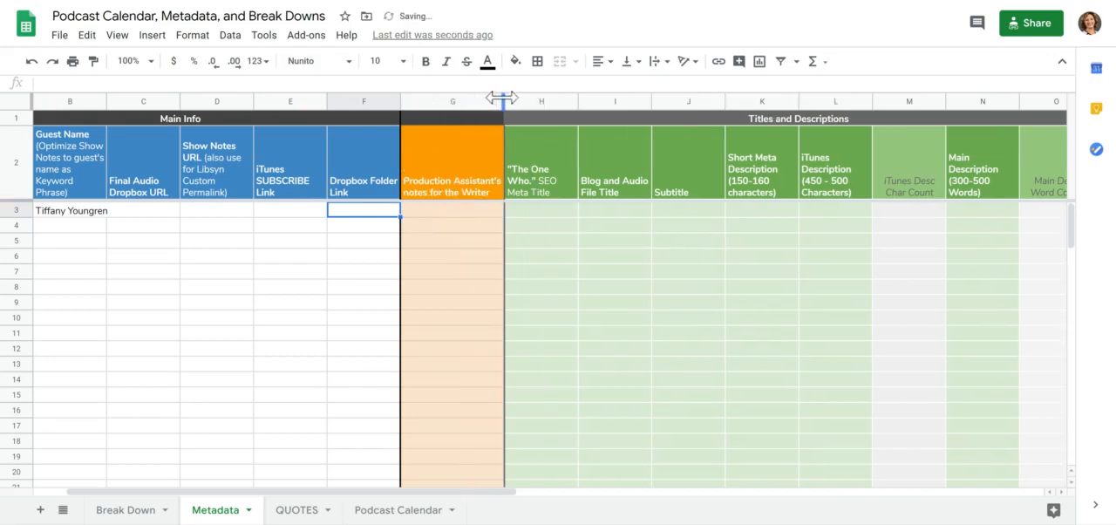
Select the first cell of the widened writer-notes column G.
{"action": "left_click", "coordinate": [451, 209]}
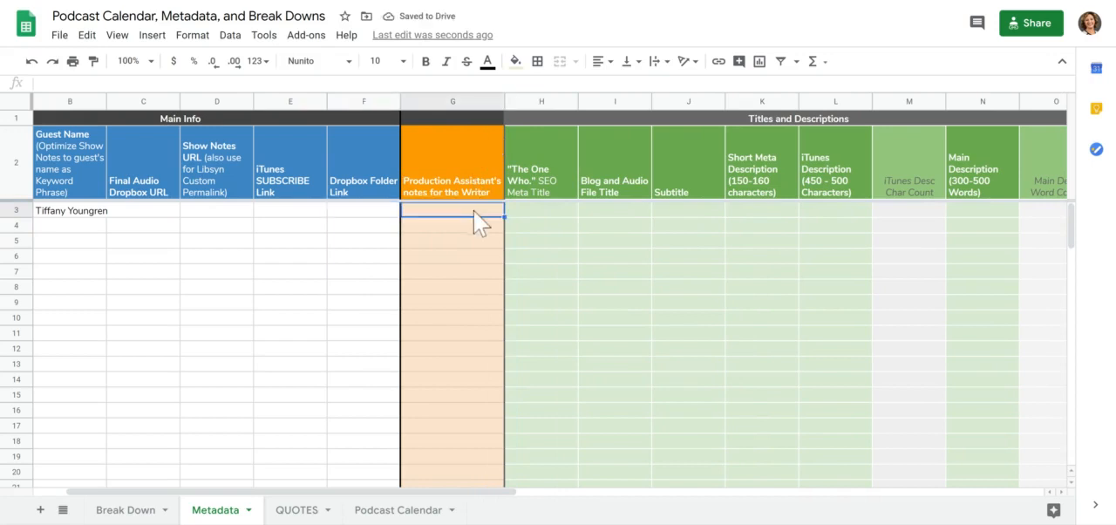
{"action": "mouse_move", "coordinate": [471, 247]}
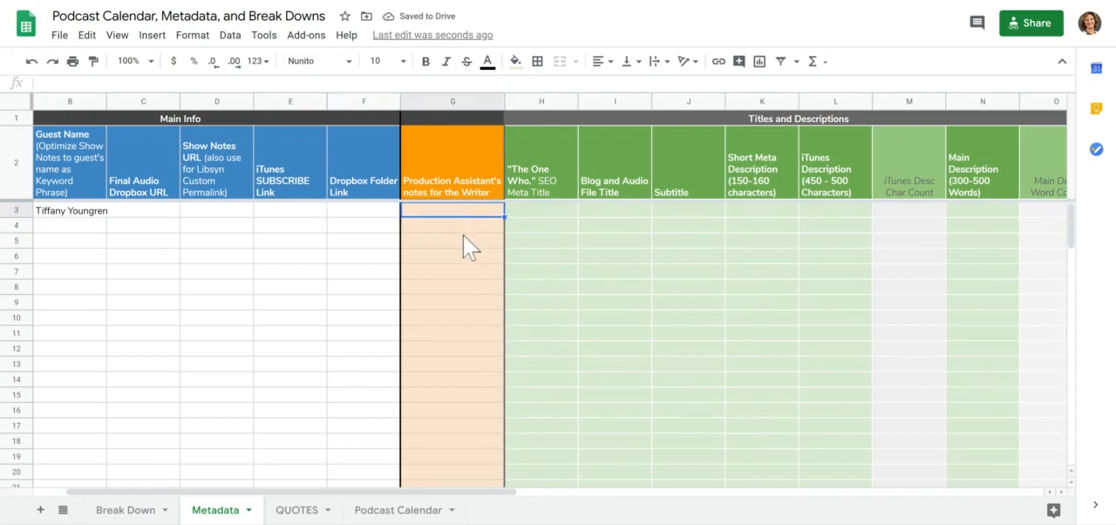
{"action": "mouse_move", "coordinate": [427, 146]}
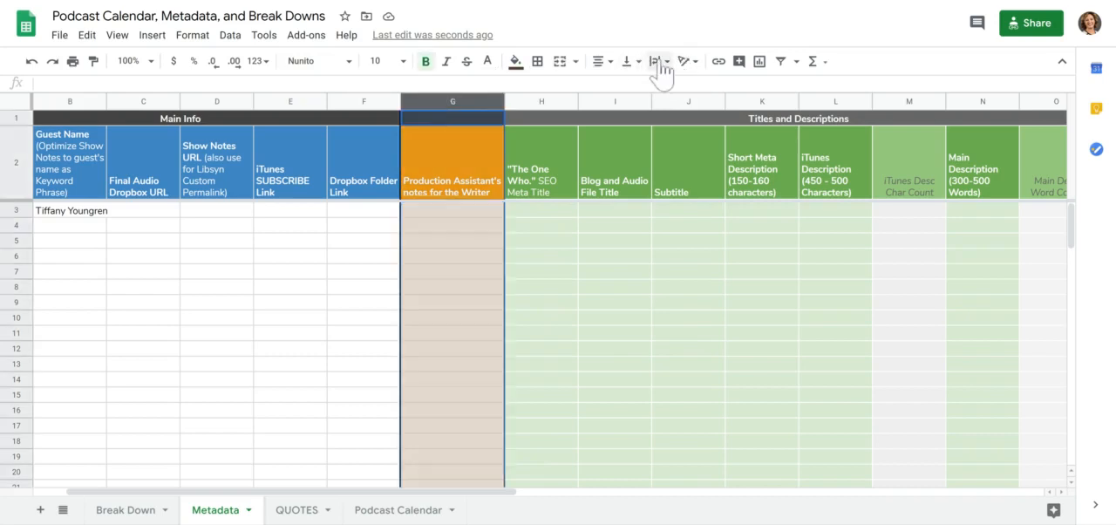
Choose a text-wrapping option for column G so its notes header shows on one line.
{"action": "left_click", "coordinate": [656, 61]}
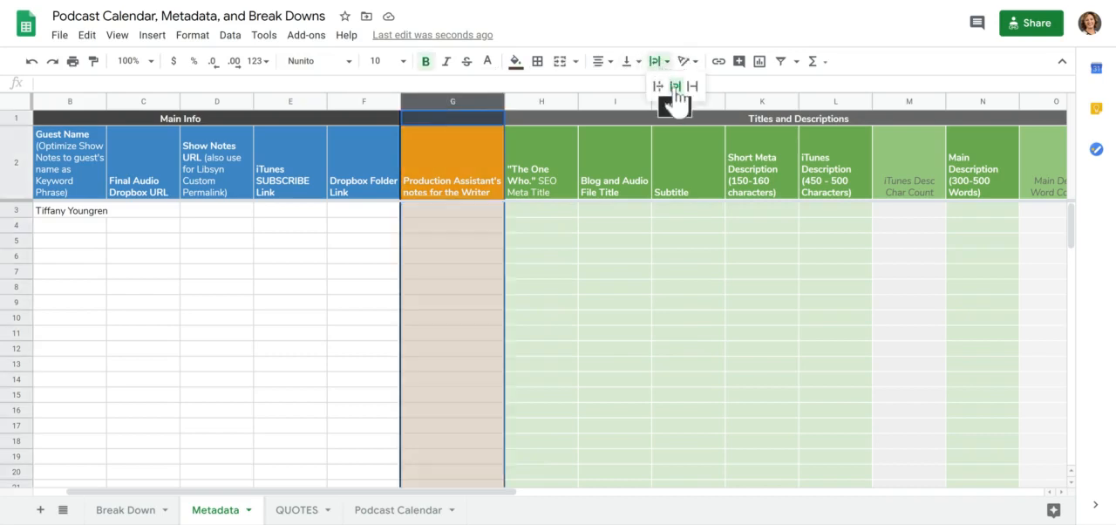
{"action": "left_click", "coordinate": [673, 85]}
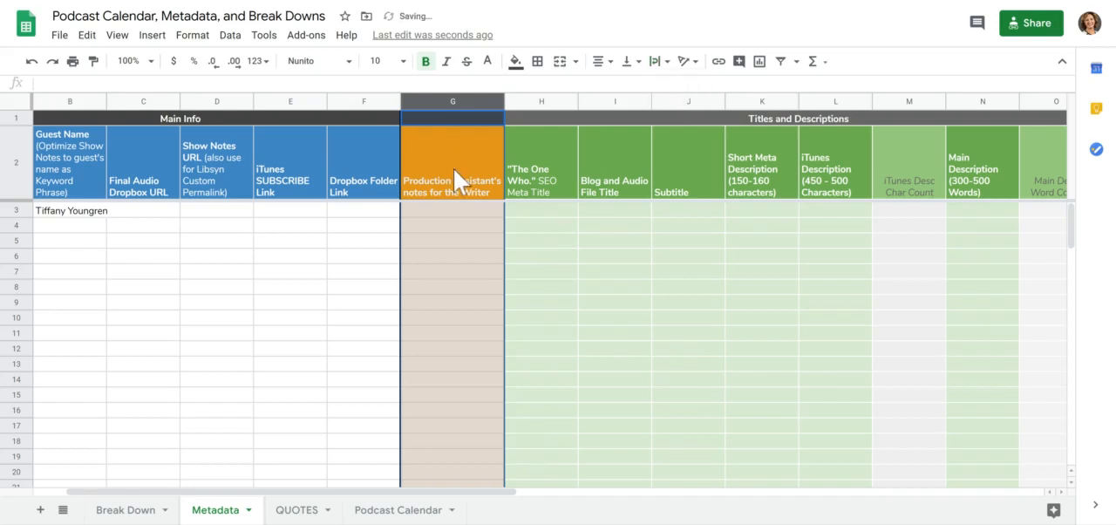
{"action": "left_click", "coordinate": [452, 162]}
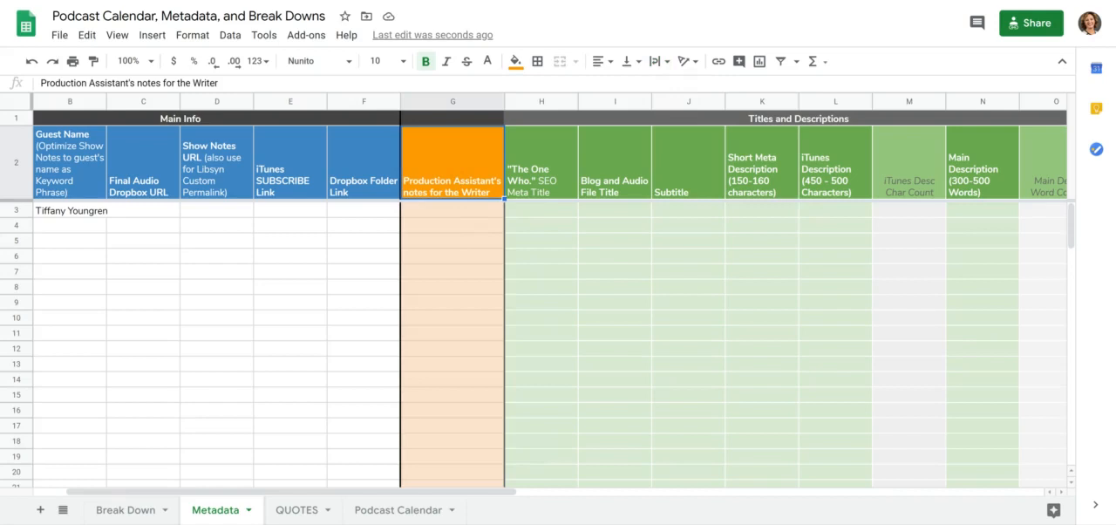
Scroll right past Titles and Descriptions to show Genre, Libsyn category and Tags columns.
{"action": "scroll", "scroll_direction": "right", "scroll_amount": 3}
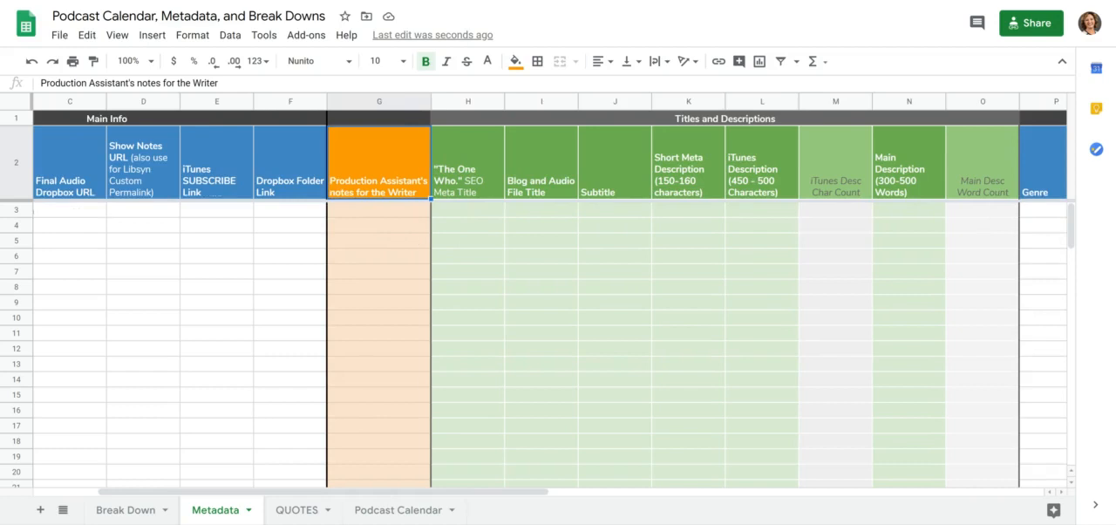
{"action": "mouse_move", "coordinate": [404, 223]}
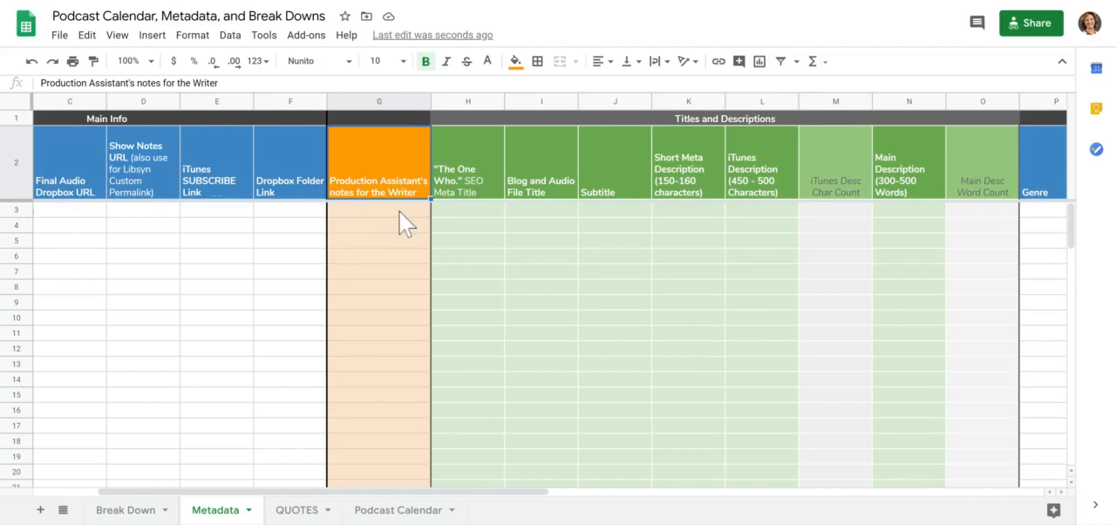
{"action": "left_click", "coordinate": [378, 209]}
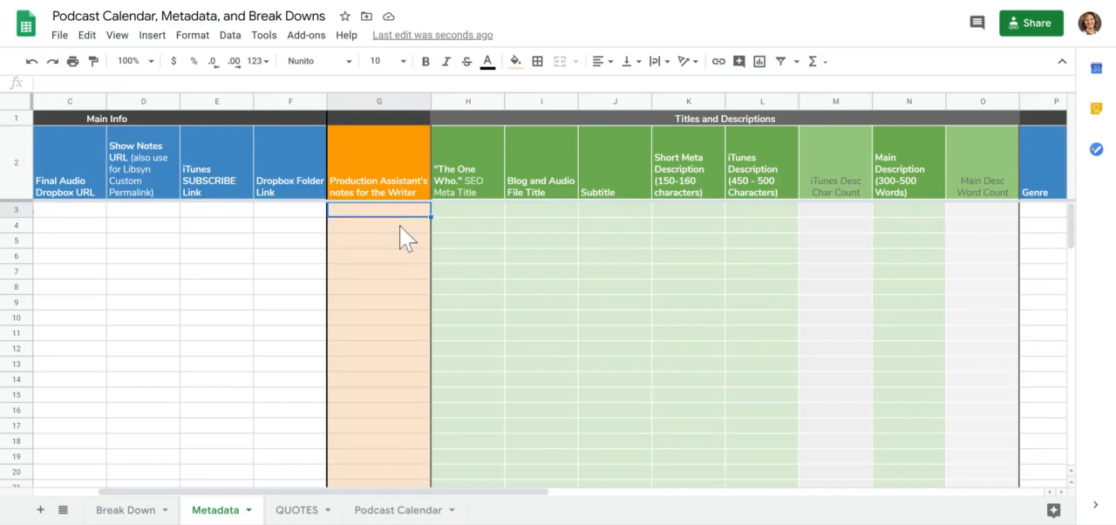
{"action": "mouse_move", "coordinate": [474, 254]}
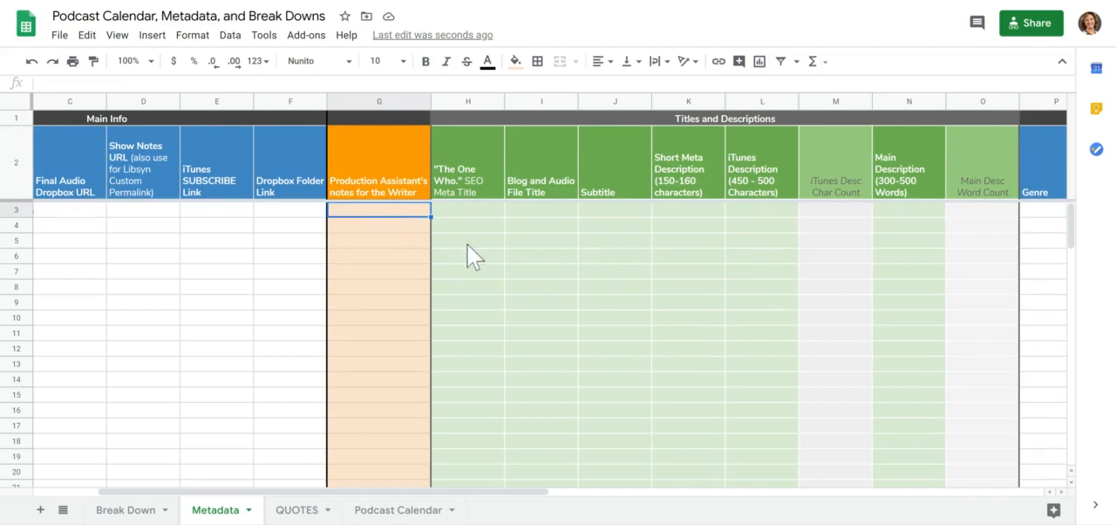
{"action": "mouse_move", "coordinate": [481, 255]}
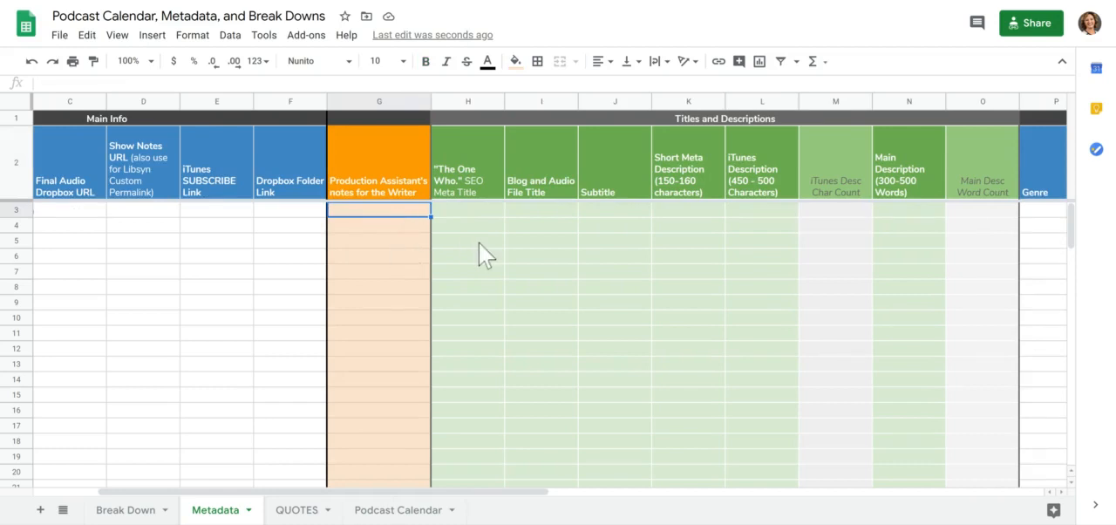
{"action": "scroll", "scroll_direction": "right", "scroll_amount": 3}
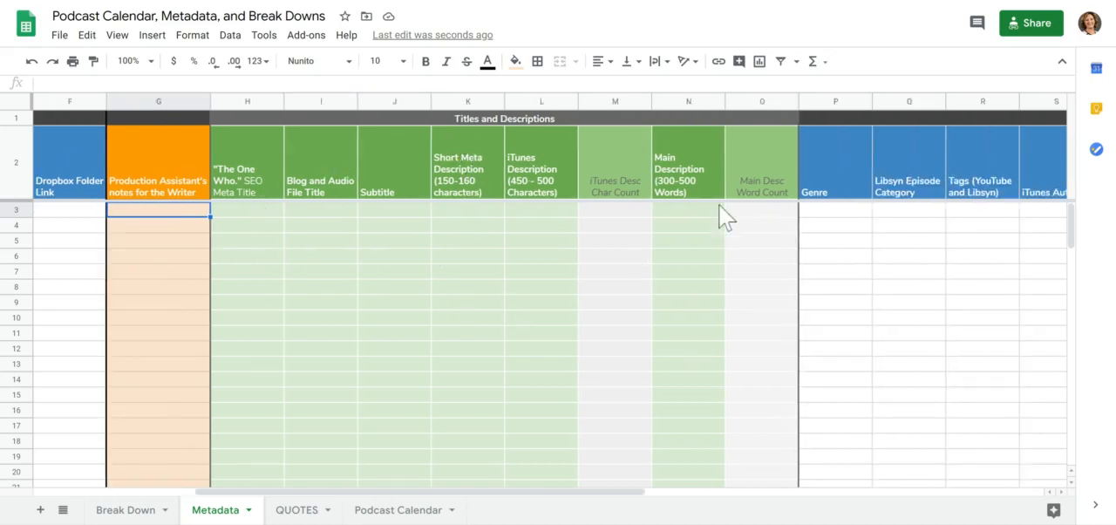
{"action": "mouse_move", "coordinate": [515, 312]}
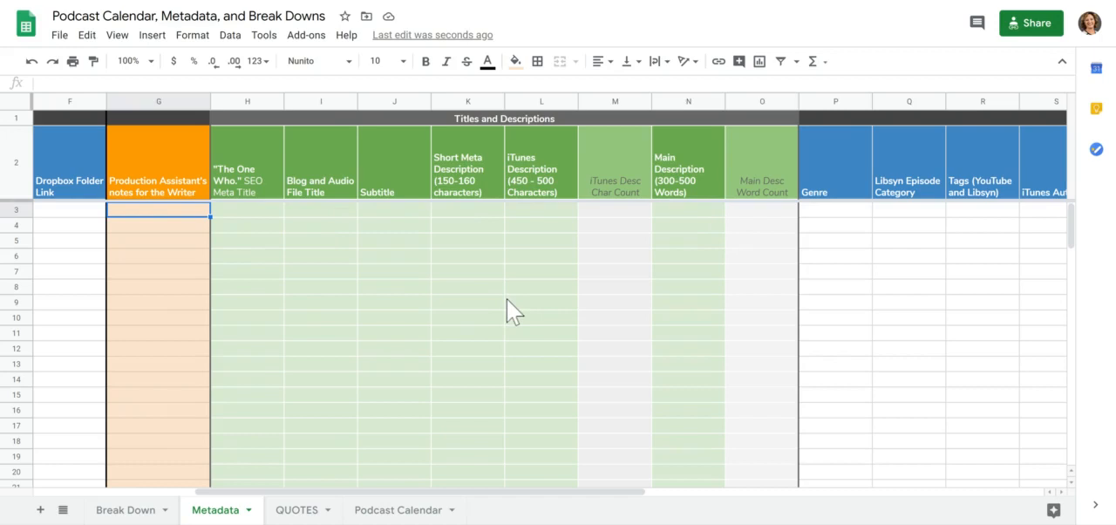
{"action": "scroll", "scroll_direction": "right", "scroll_amount": 3}
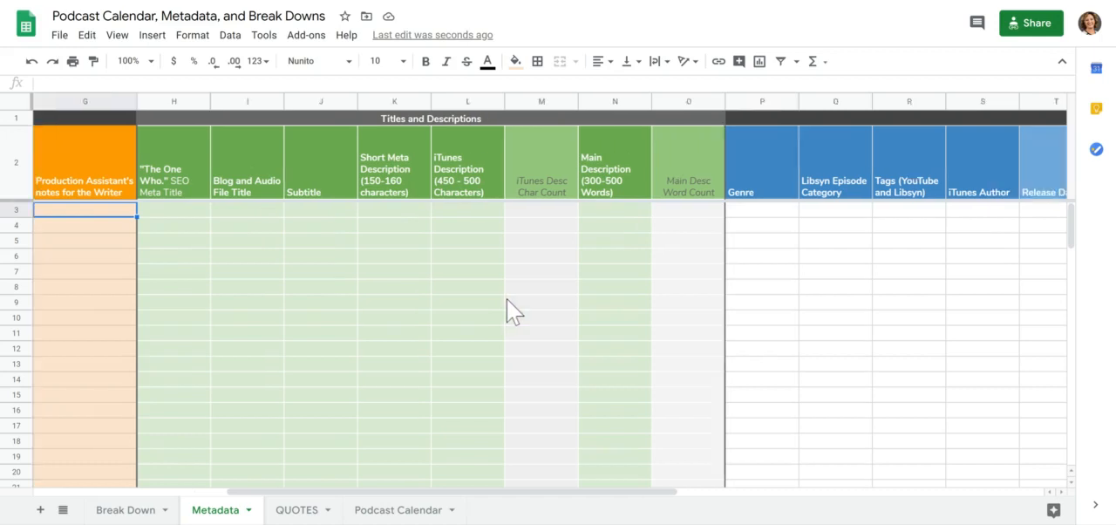
{"action": "mouse_move", "coordinate": [632, 303]}
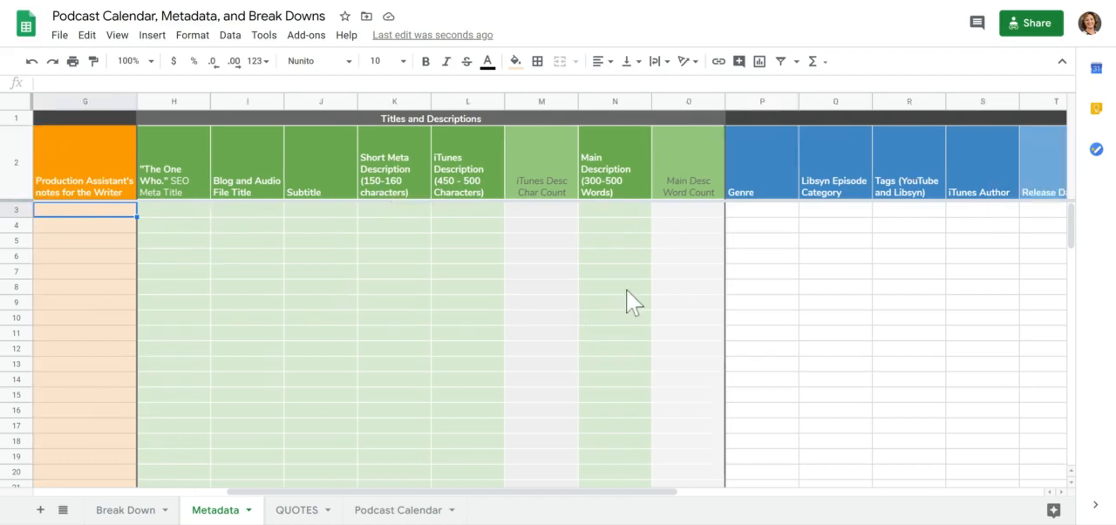
Enter a Podcast placeholder into the first Genre cell.
{"action": "scroll", "scroll_direction": "right", "scroll_amount": 3}
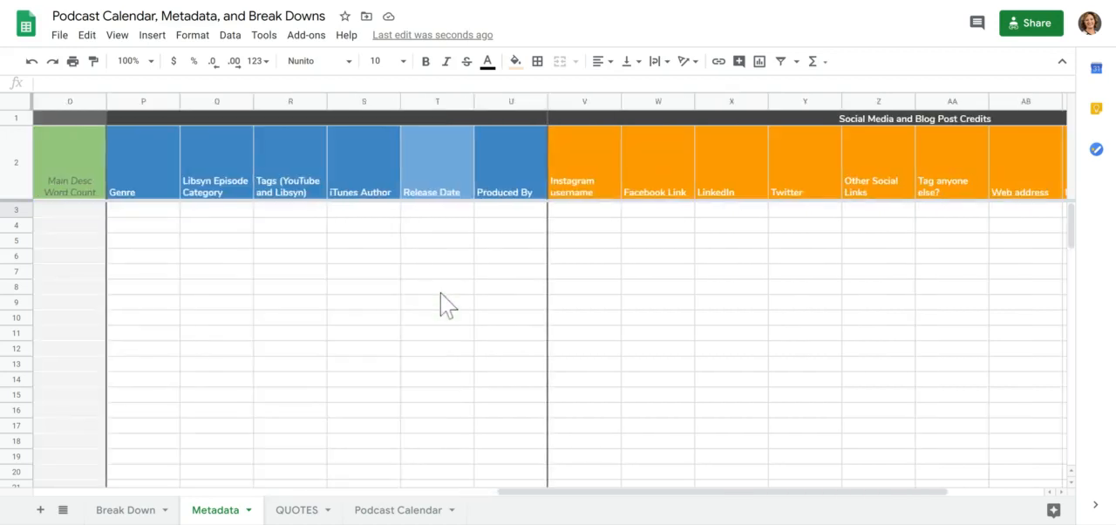
{"action": "mouse_move", "coordinate": [193, 143]}
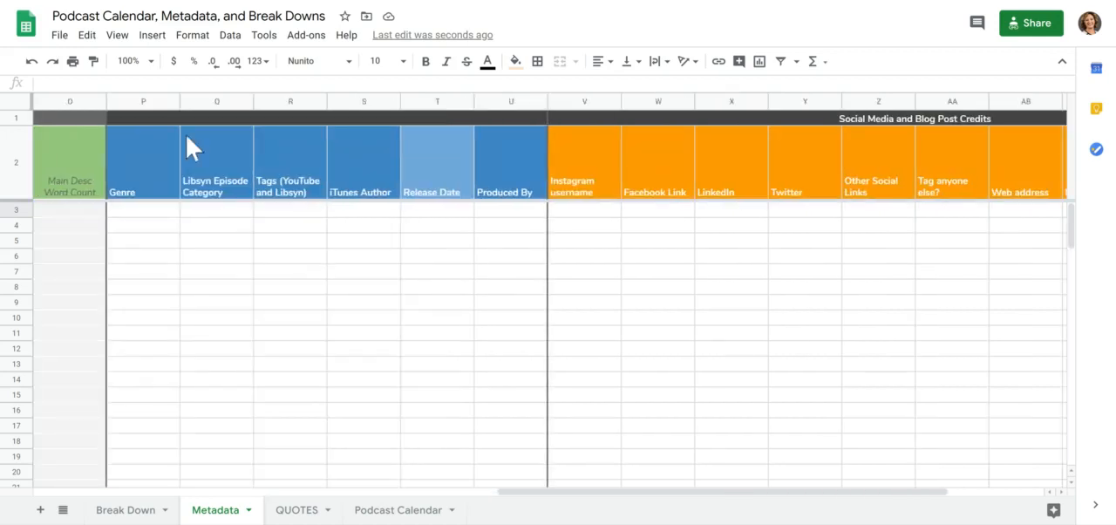
{"action": "left_click", "coordinate": [143, 209]}
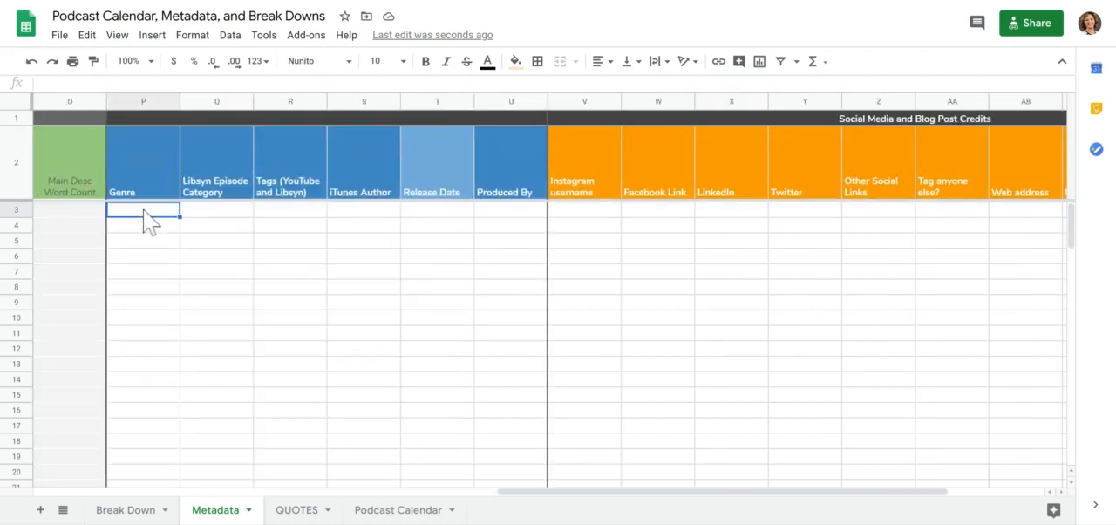
{"action": "scroll", "scroll_direction": "down", "scroll_amount": 3}
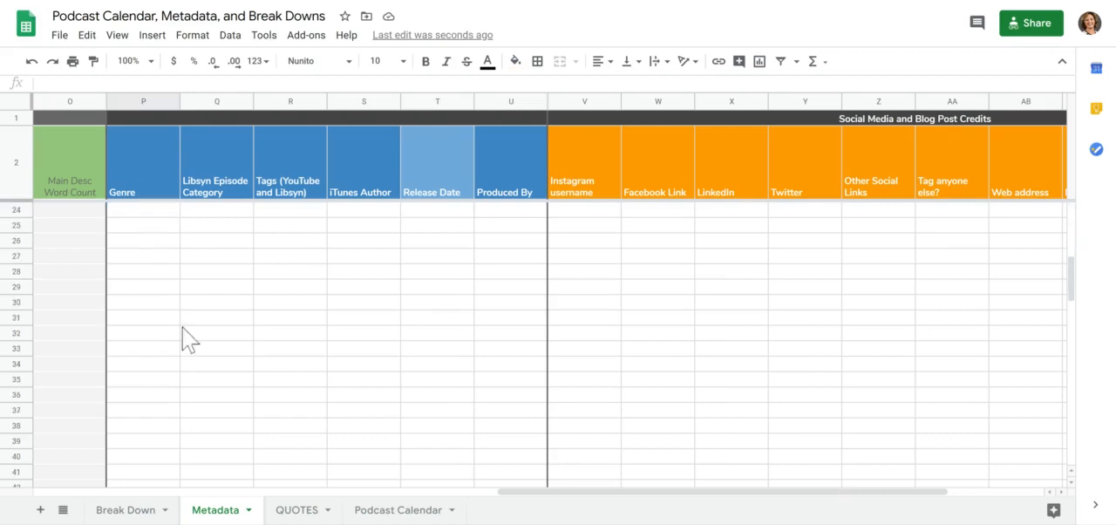
{"action": "left_click", "coordinate": [143, 209]}
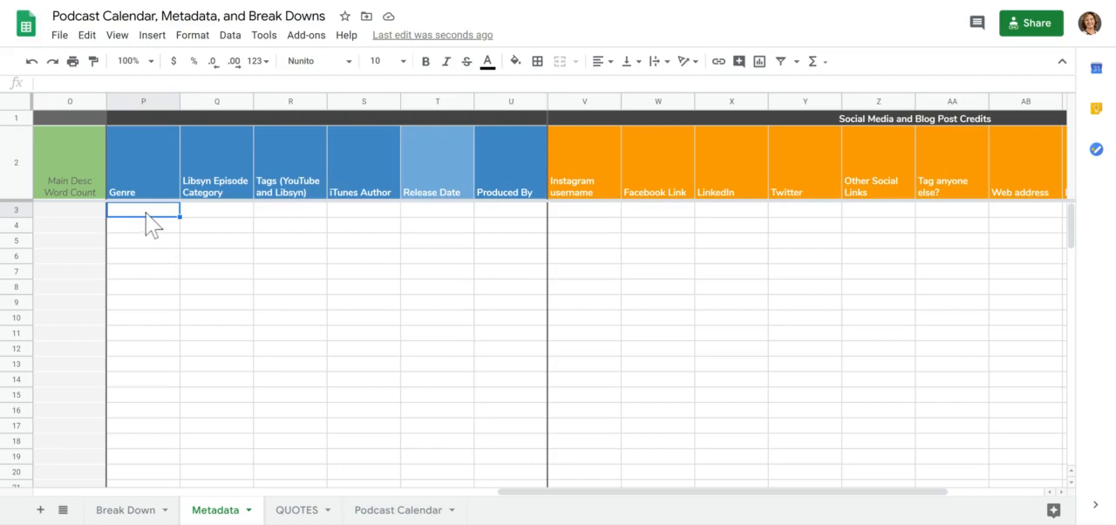
{"action": "type", "text": "Bu"}
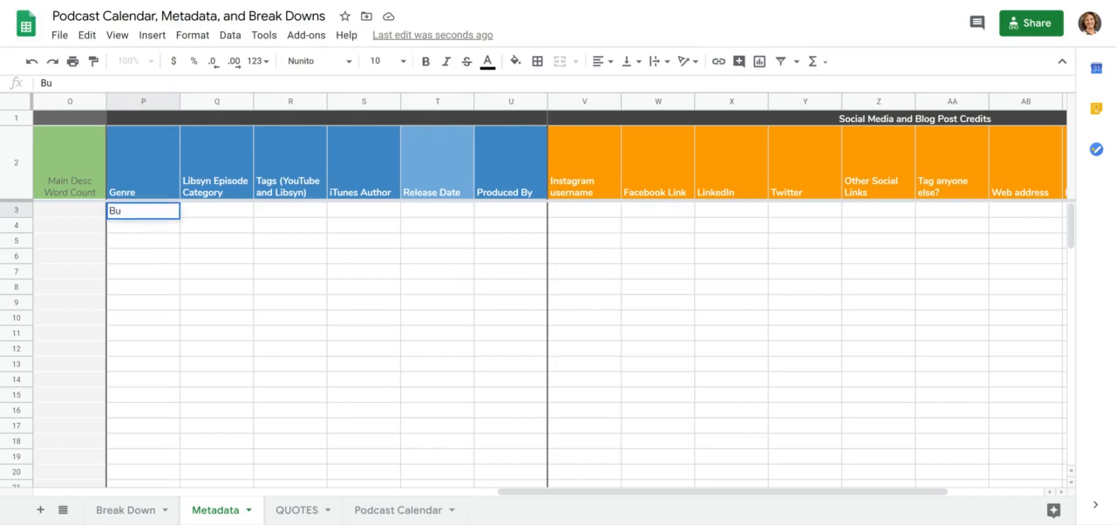
{"action": "type", "text": "Podcast"}
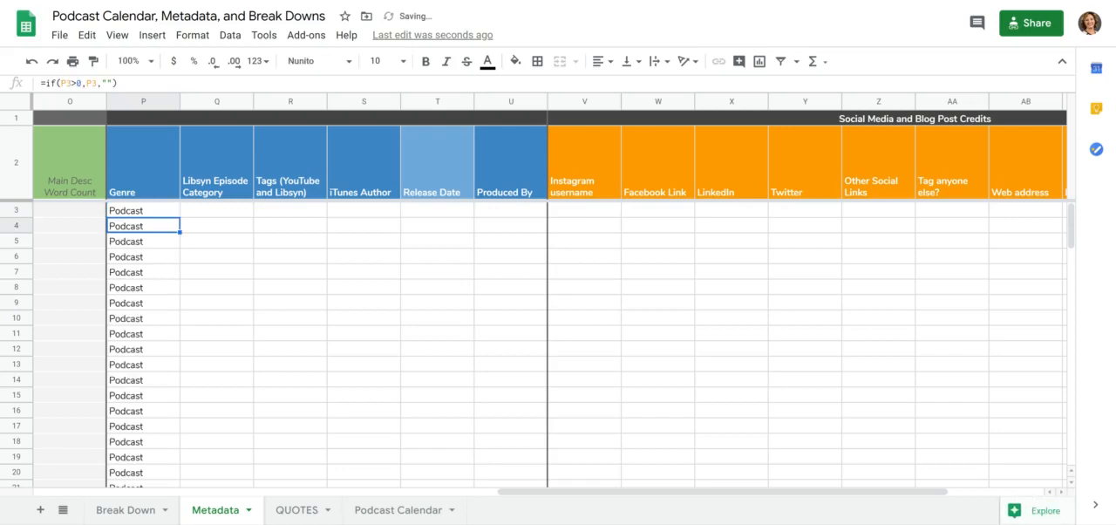
Clear the Genre entry and check the Tags and Release Date cells in row 3.
{"action": "left_click", "coordinate": [143, 209]}
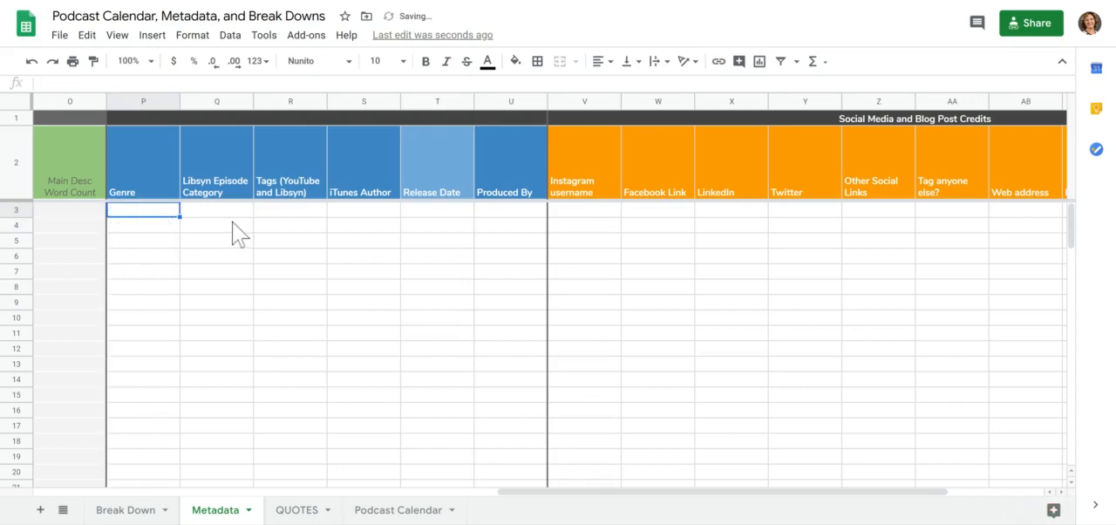
{"action": "mouse_move", "coordinate": [280, 224]}
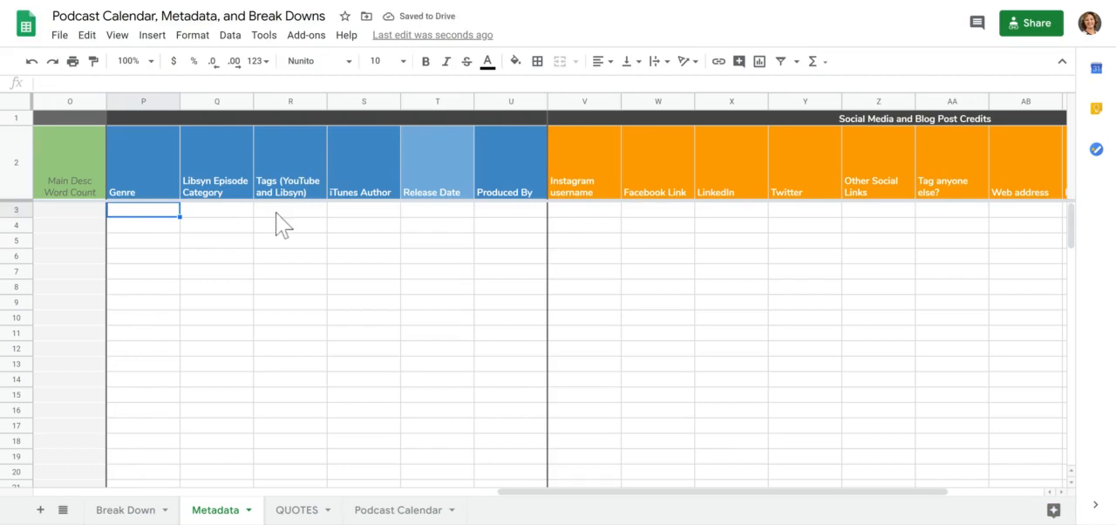
{"action": "left_click", "coordinate": [289, 209]}
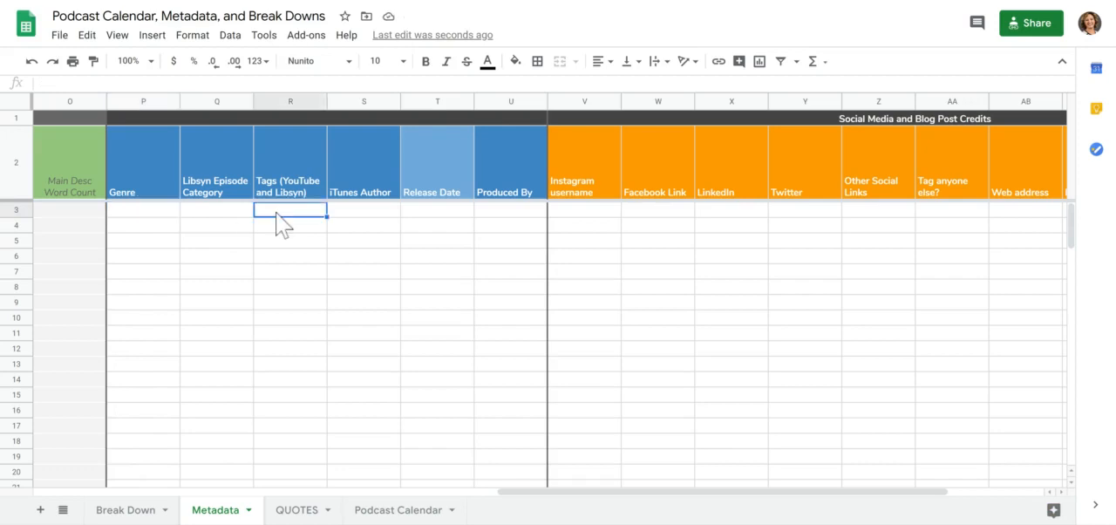
{"action": "left_click", "coordinate": [436, 209]}
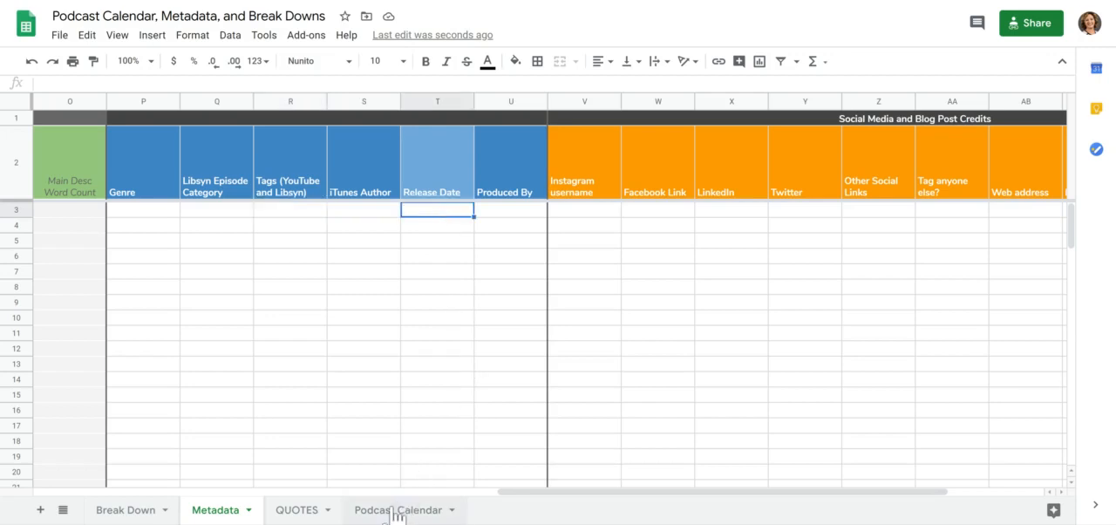
Switch to the Podcast Calendar sheet showing the Season 1 schedule.
{"action": "left_click", "coordinate": [397, 509]}
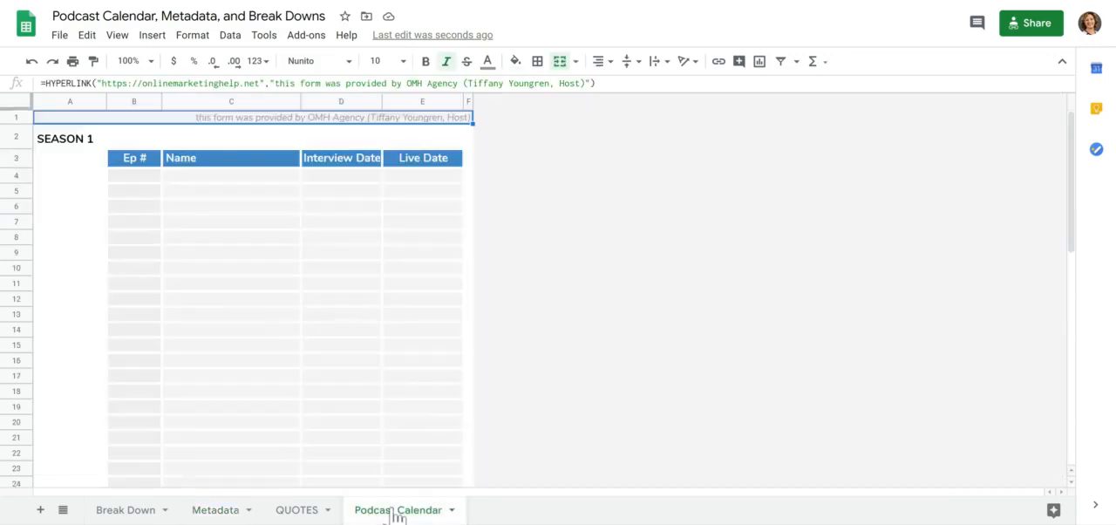
{"action": "left_click", "coordinate": [397, 509]}
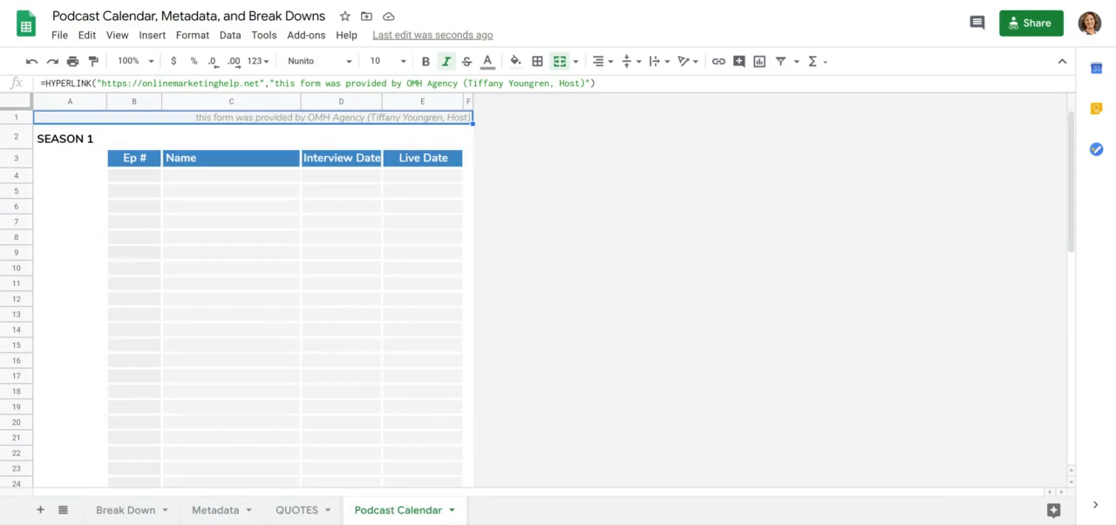
{"action": "mouse_move", "coordinate": [363, 192]}
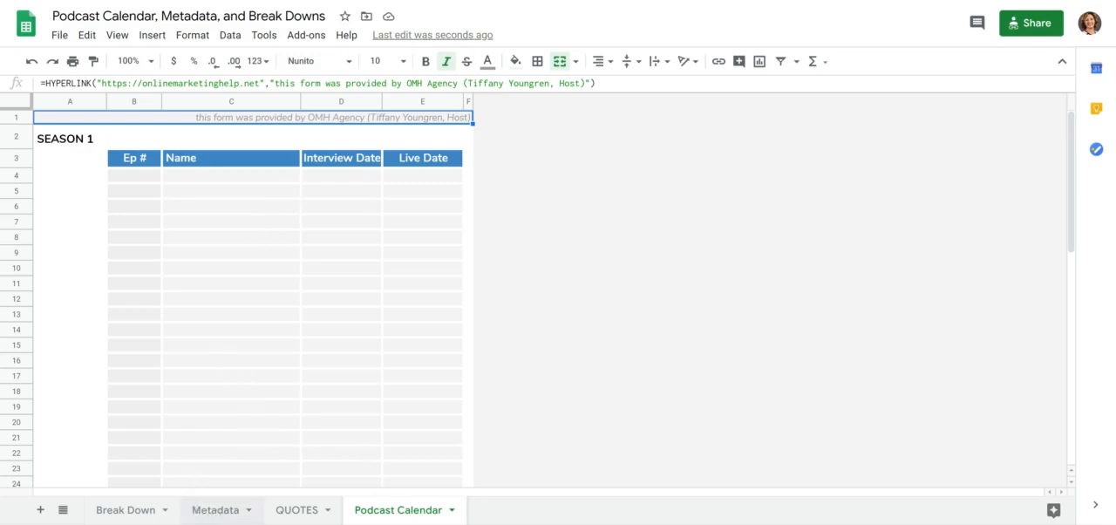
Return to the Metadata sheet and select the first Produced By cell.
{"action": "left_click", "coordinate": [217, 510]}
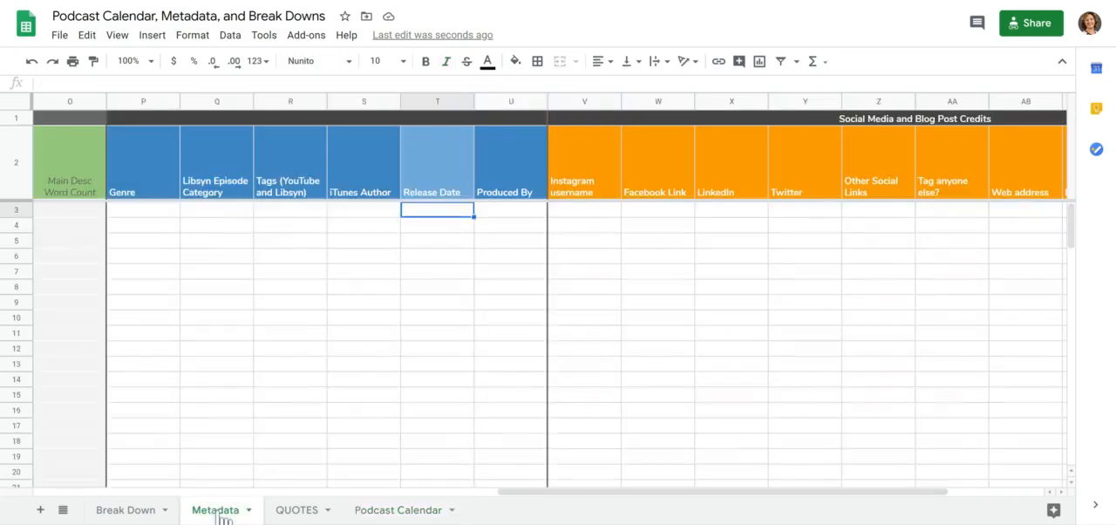
{"action": "mouse_move", "coordinate": [435, 218]}
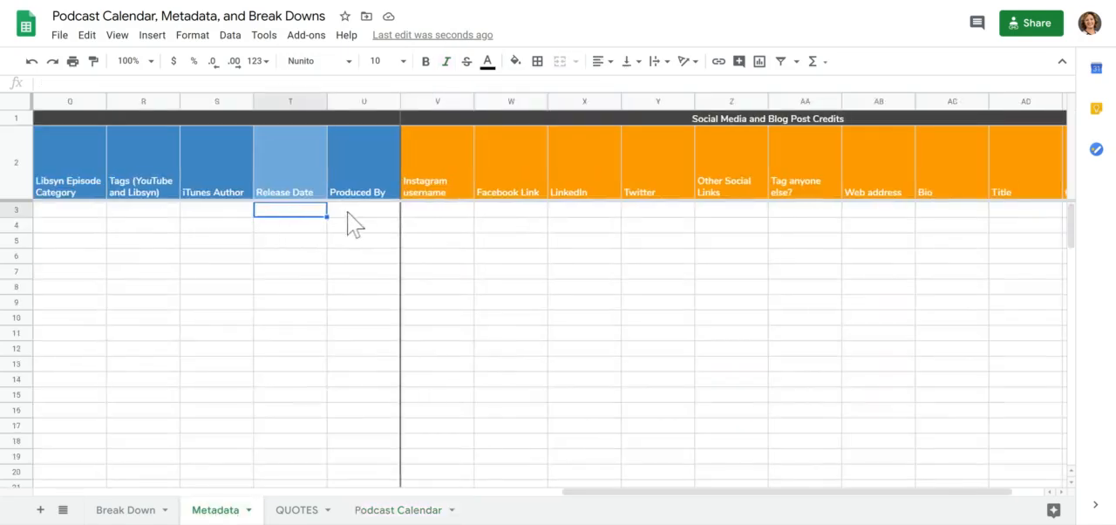
{"action": "left_click", "coordinate": [363, 210]}
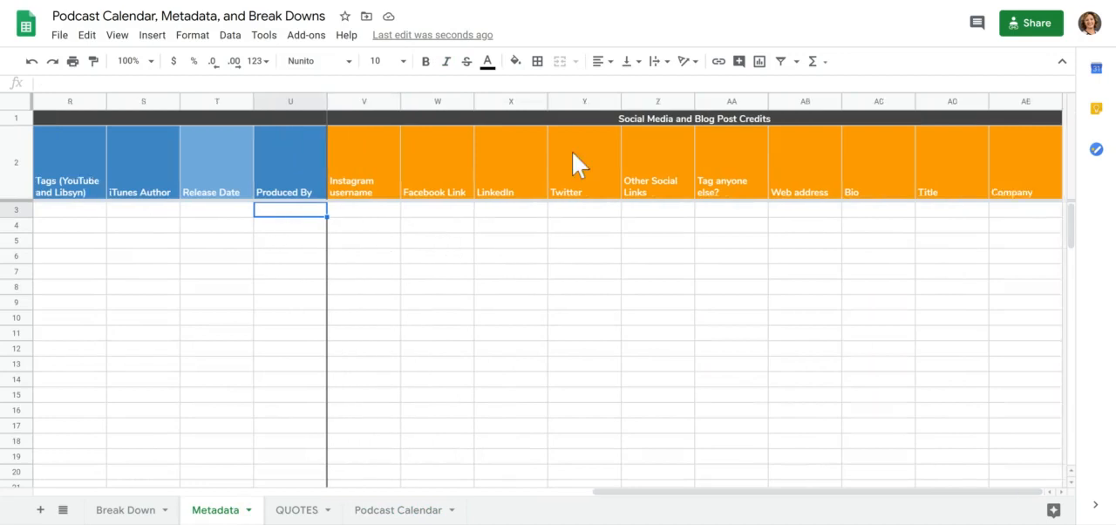
{"action": "mouse_move", "coordinate": [701, 241]}
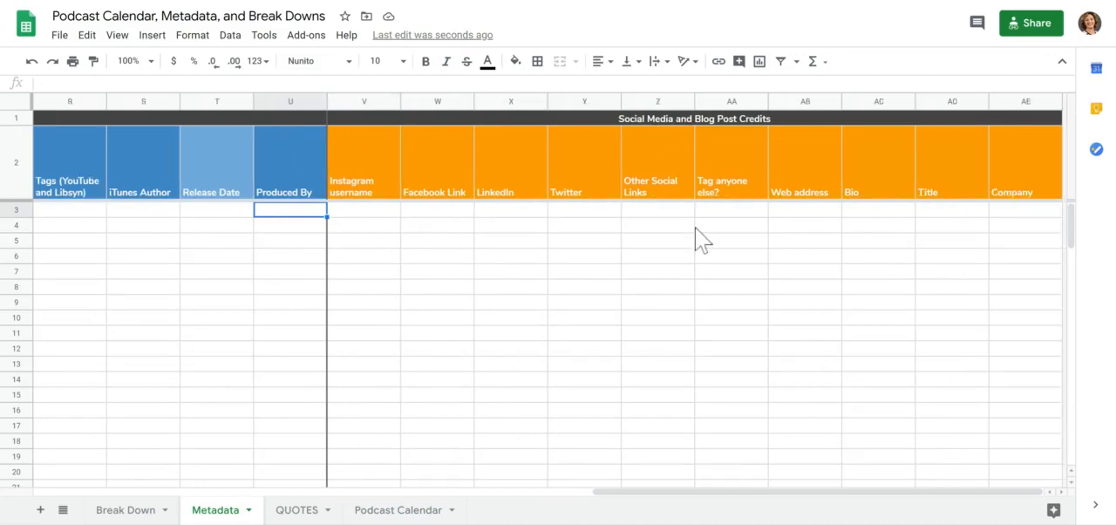
{"action": "mouse_move", "coordinate": [767, 317]}
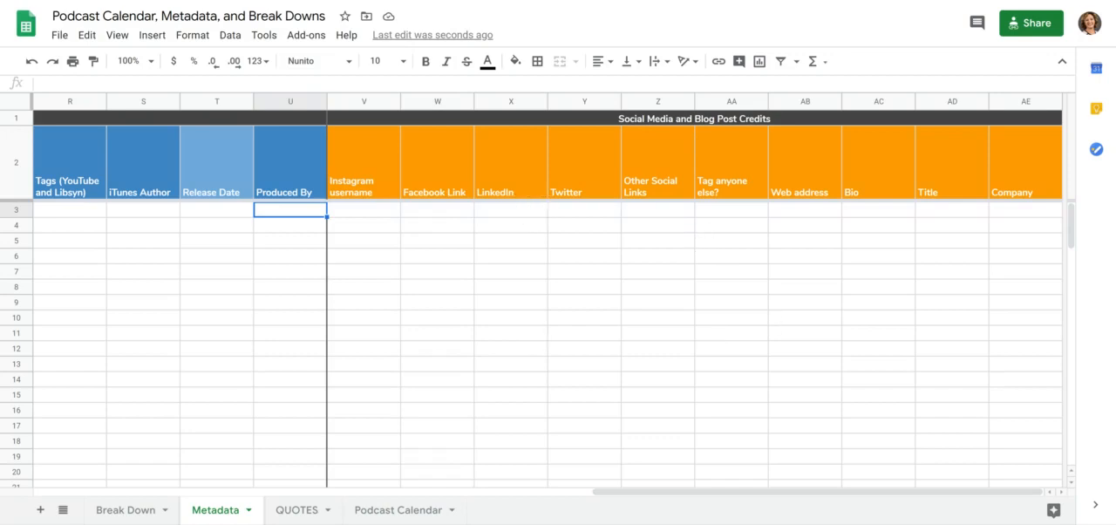
{"action": "mouse_move", "coordinate": [347, 185]}
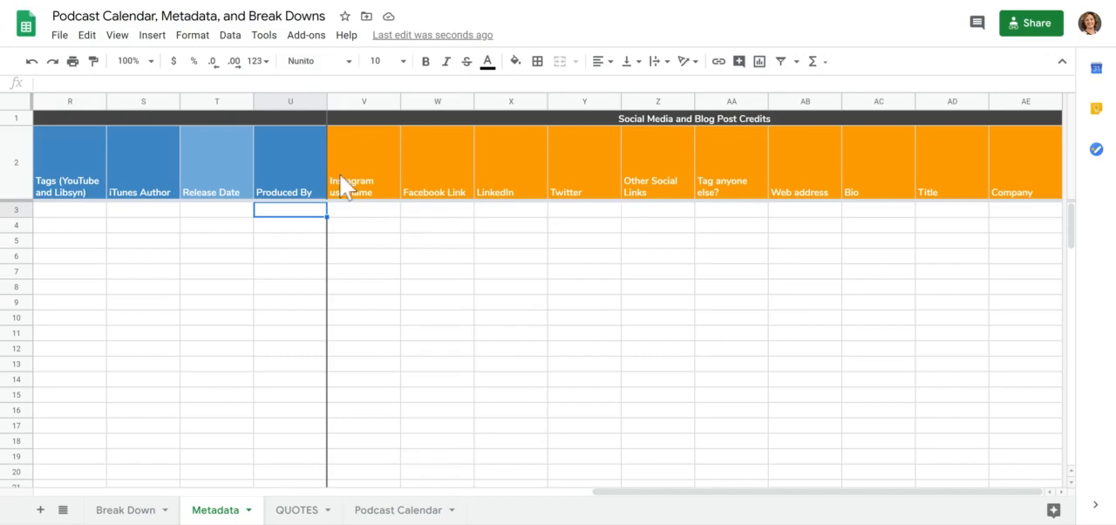
{"action": "mouse_move", "coordinate": [945, 317]}
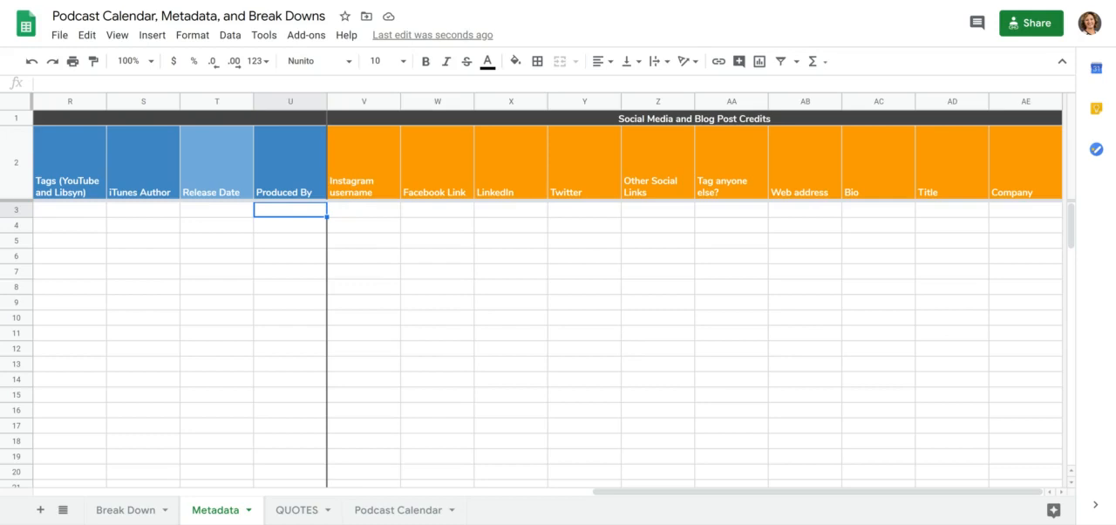
{"action": "mouse_move", "coordinate": [879, 230]}
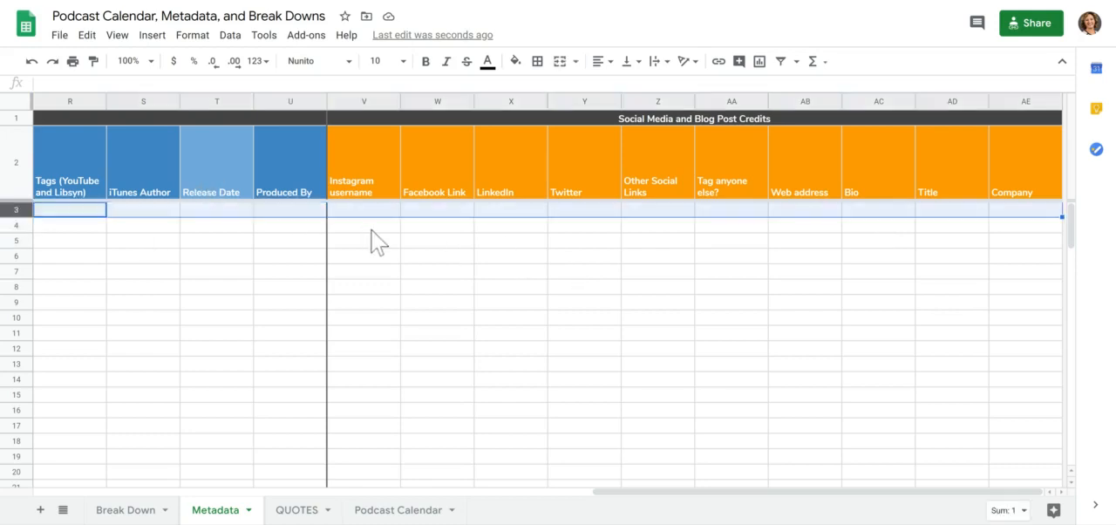
{"action": "mouse_move", "coordinate": [387, 225]}
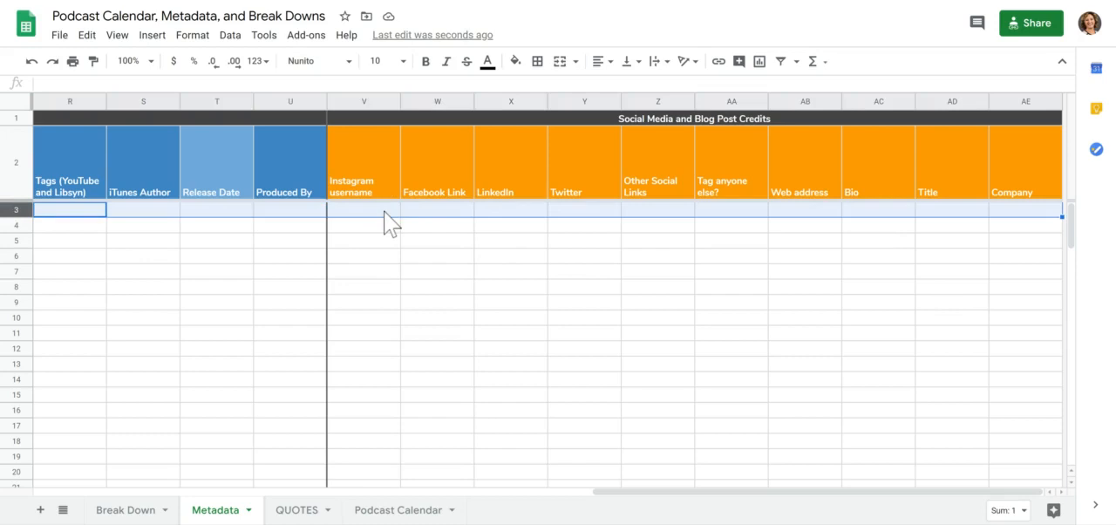
{"action": "mouse_move", "coordinate": [411, 253]}
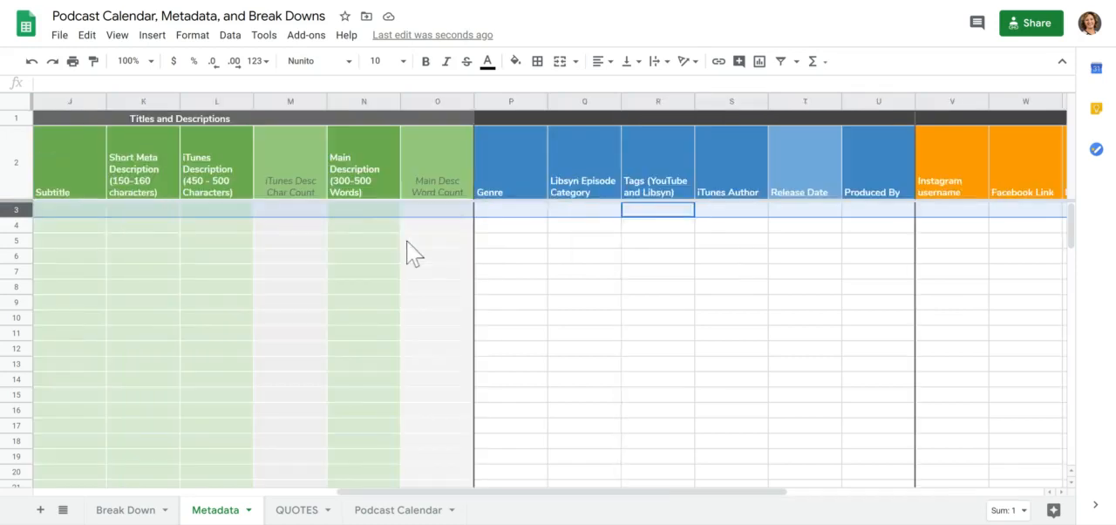
Review the Guest Name header and episode 1's cell, then switch to the QUOTES sheet.
{"action": "scroll", "scroll_direction": "right", "scroll_amount": 3}
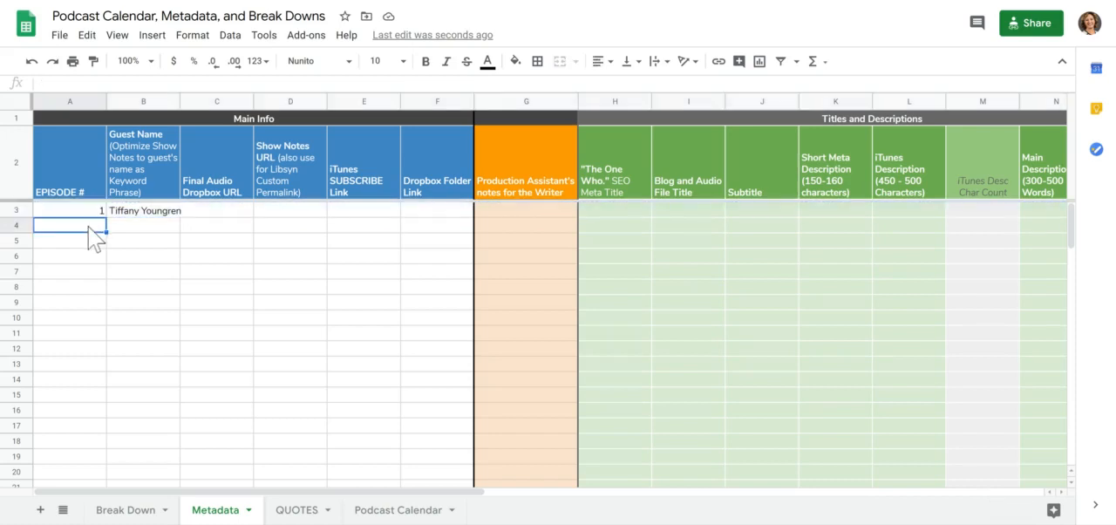
{"action": "mouse_move", "coordinate": [96, 143]}
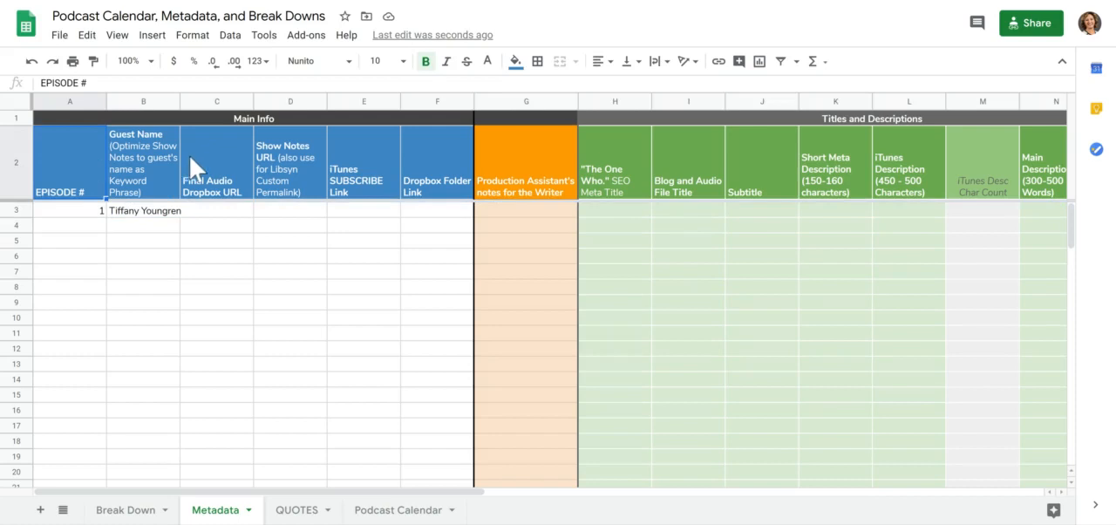
{"action": "left_click", "coordinate": [143, 162]}
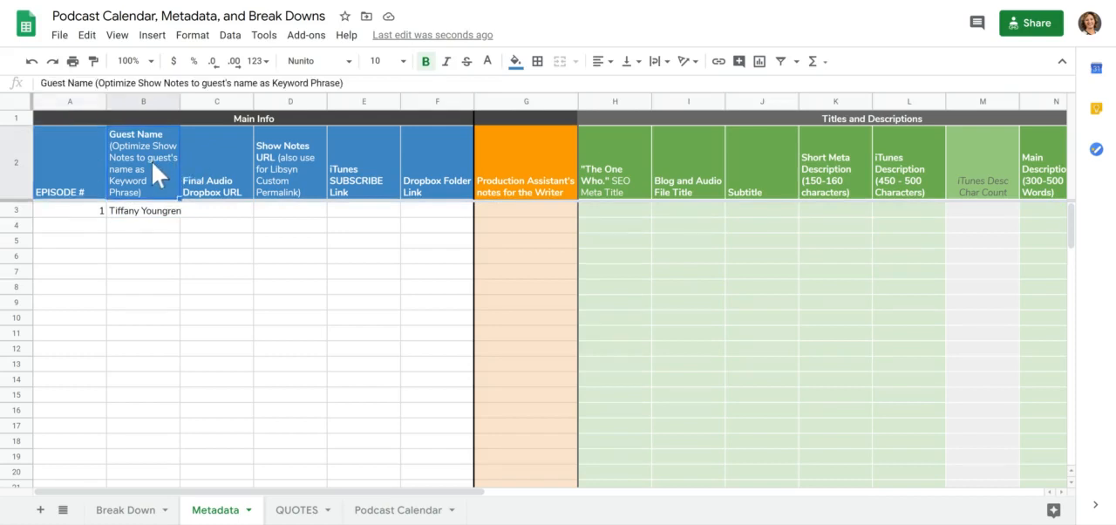
{"action": "left_click", "coordinate": [69, 210]}
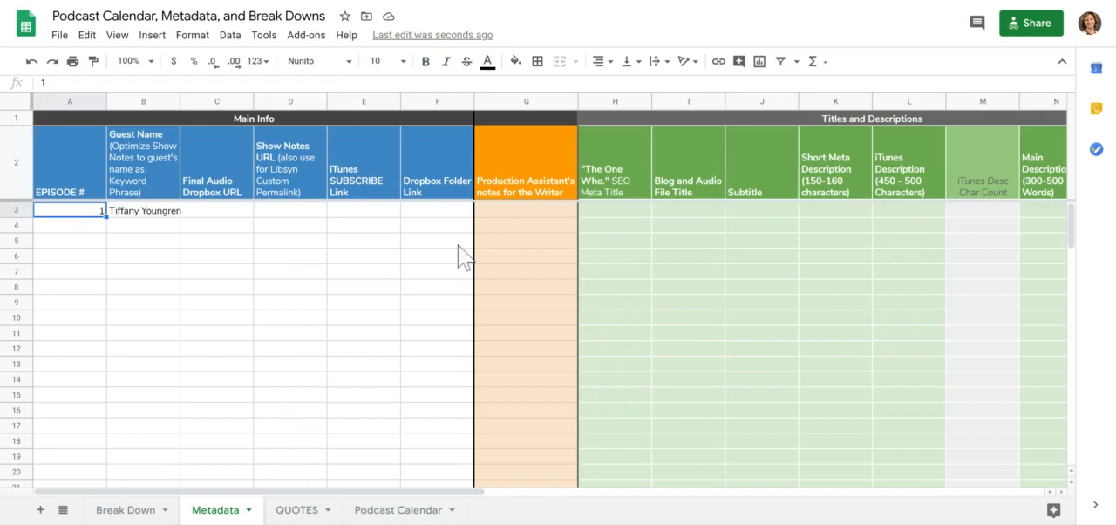
{"action": "left_click", "coordinate": [297, 509]}
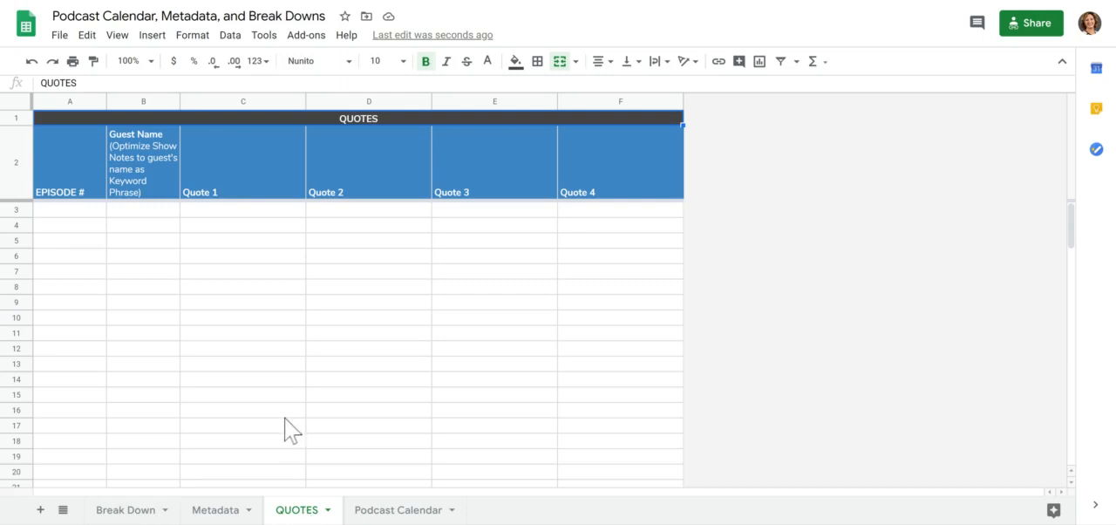
{"action": "mouse_move", "coordinate": [226, 282]}
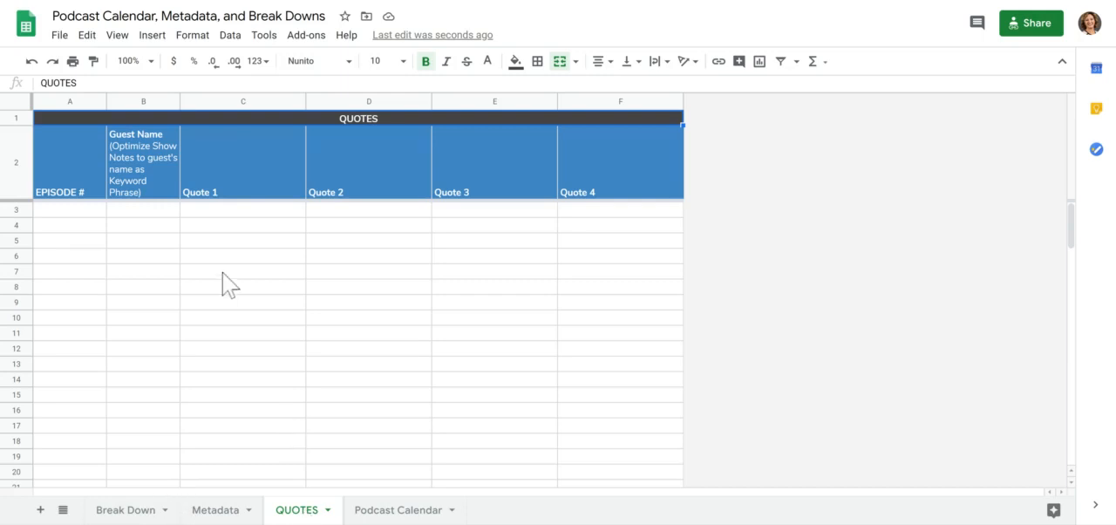
{"action": "mouse_move", "coordinate": [200, 474]}
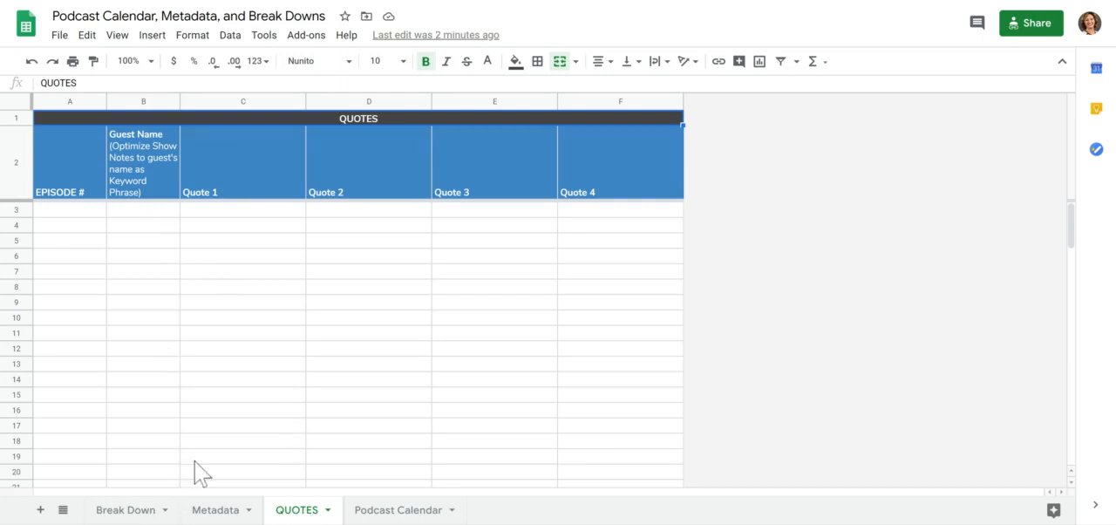
{"action": "mouse_move", "coordinate": [98, 226]}
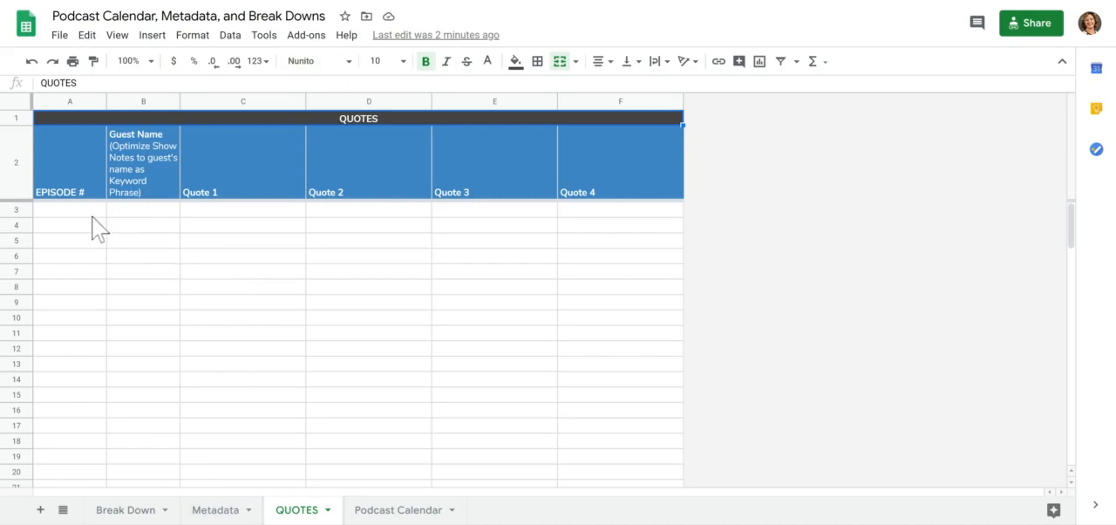
{"action": "mouse_move", "coordinate": [125, 509]}
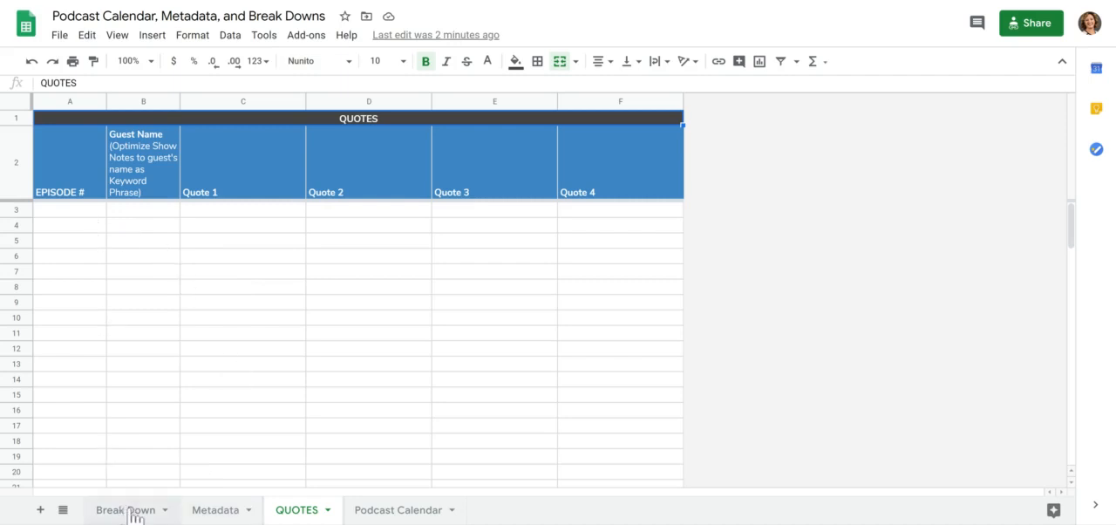
{"action": "mouse_move", "coordinate": [129, 290]}
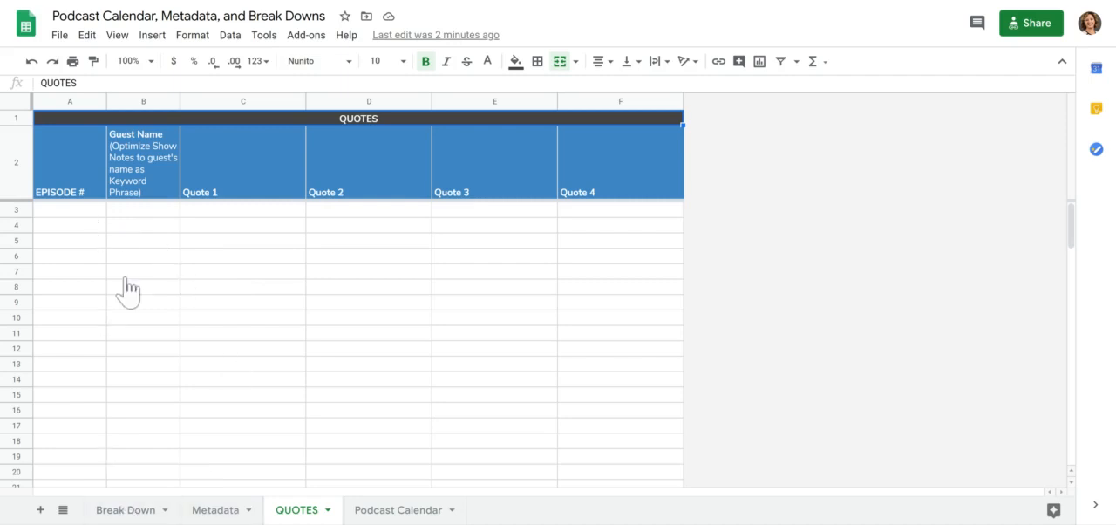
{"action": "mouse_move", "coordinate": [103, 227]}
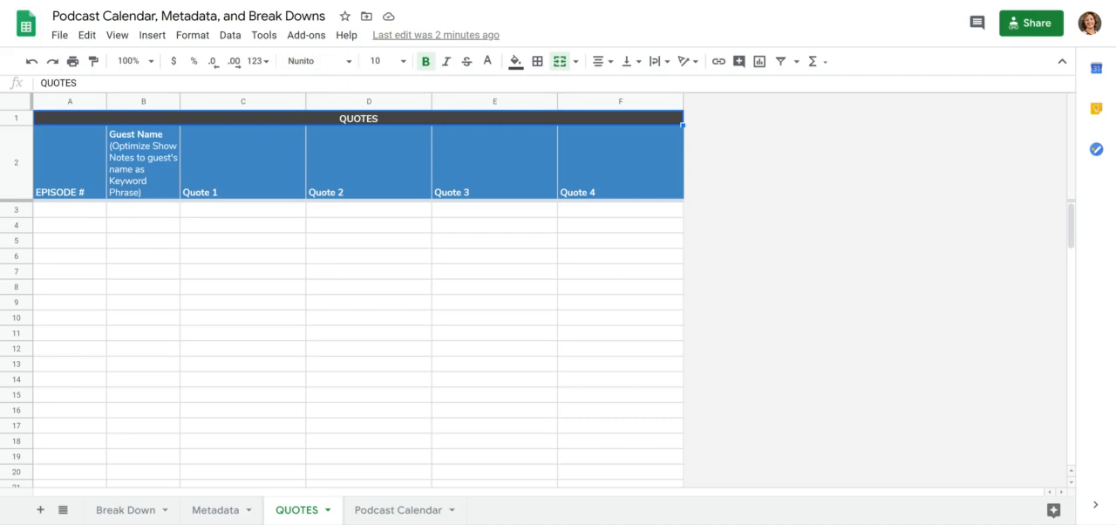
{"action": "left_click", "coordinate": [243, 209]}
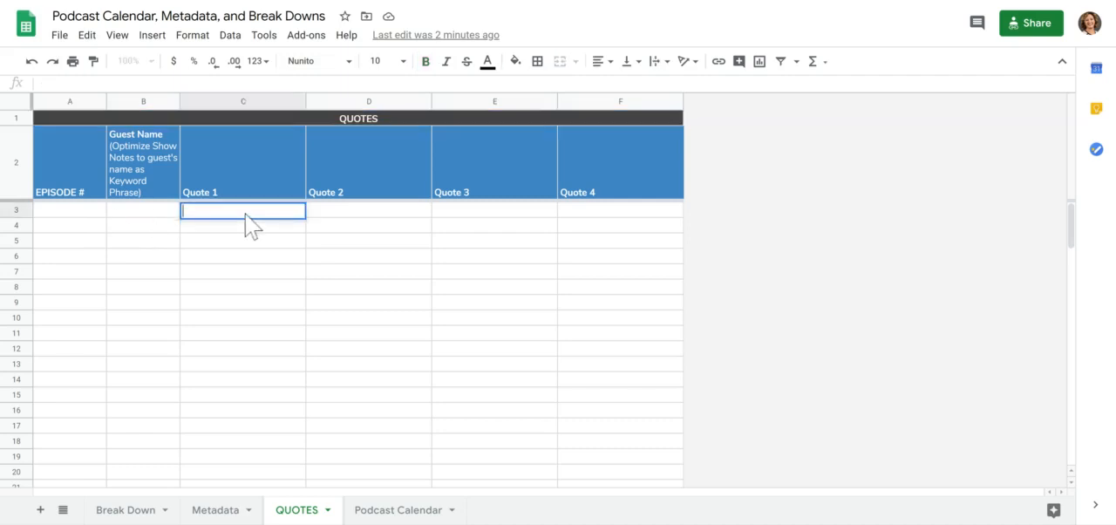
{"action": "type", "text": "\""}
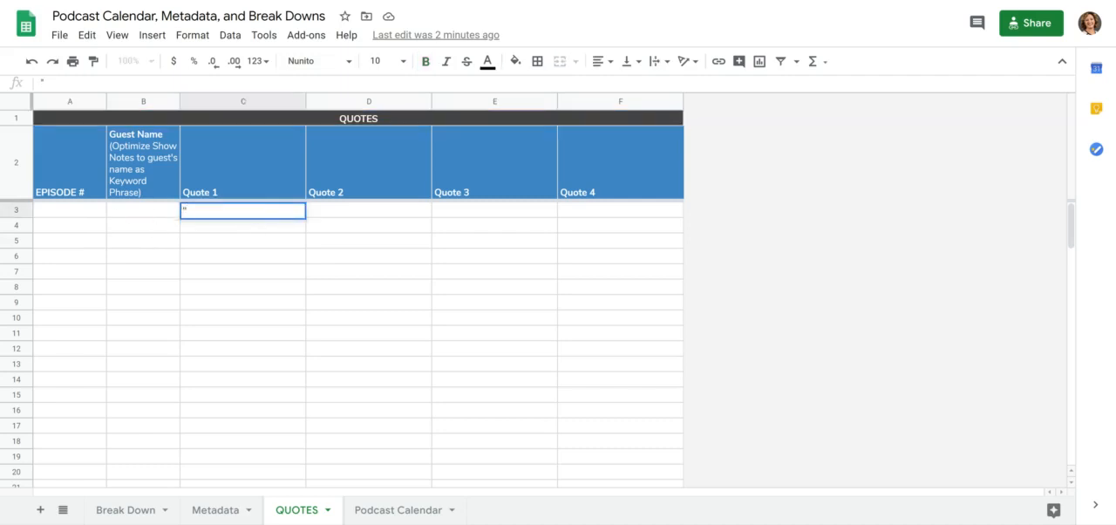
{"action": "type", "text": "Something"}
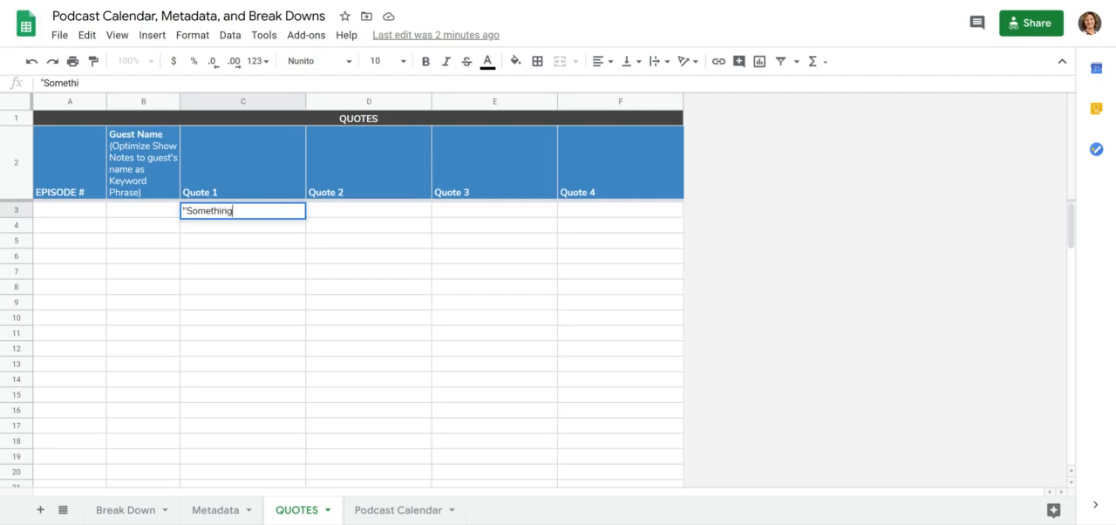
{"action": "type", "text": "said\""}
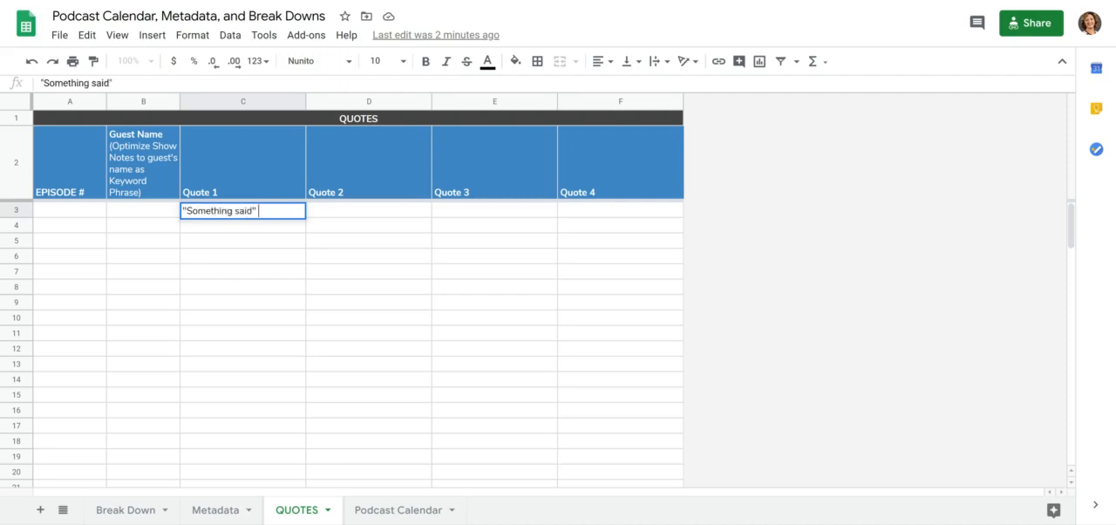
{"action": "type", "text": "- Joe"}
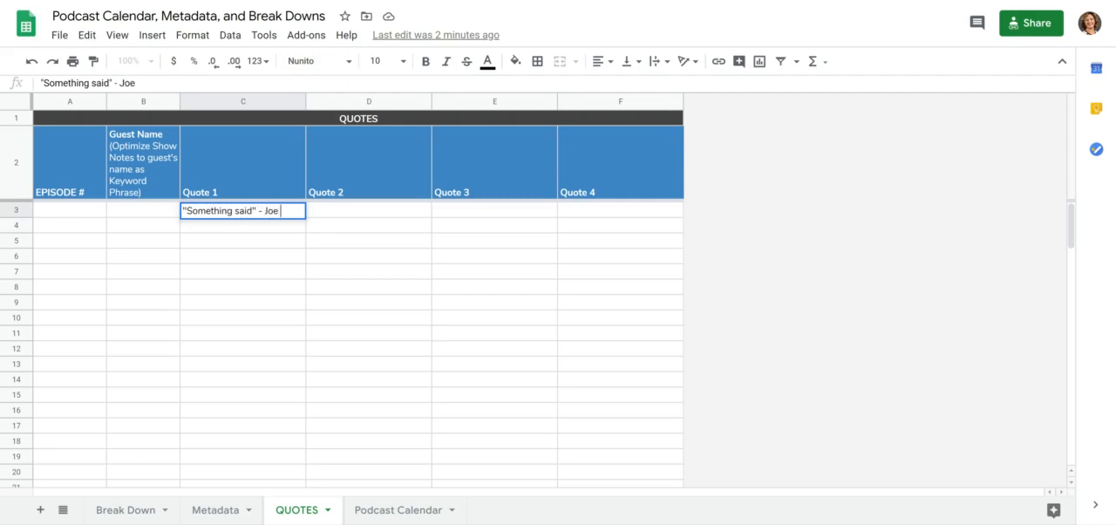
{"action": "type", "text": "Smith"}
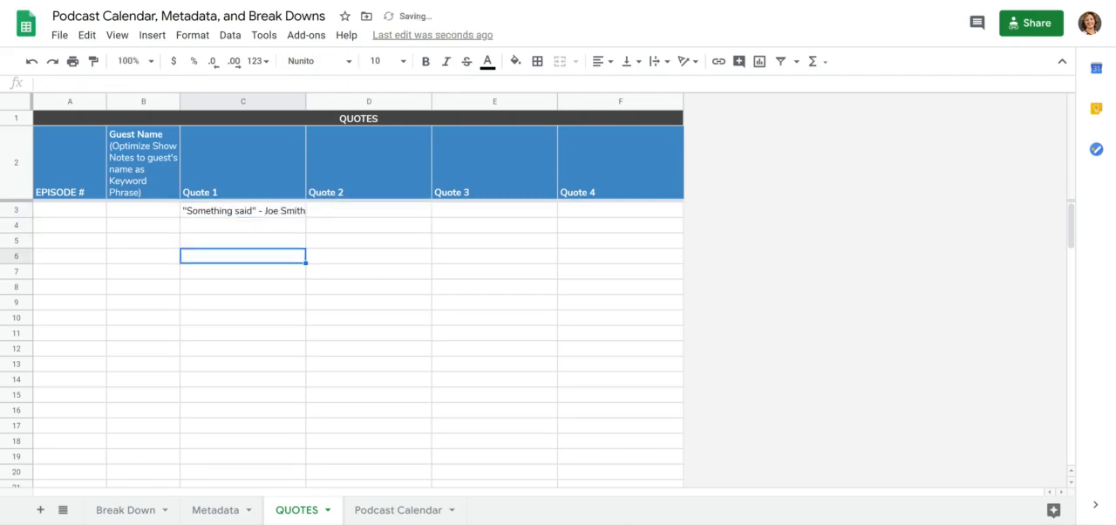
{"action": "left_click", "coordinate": [242, 209]}
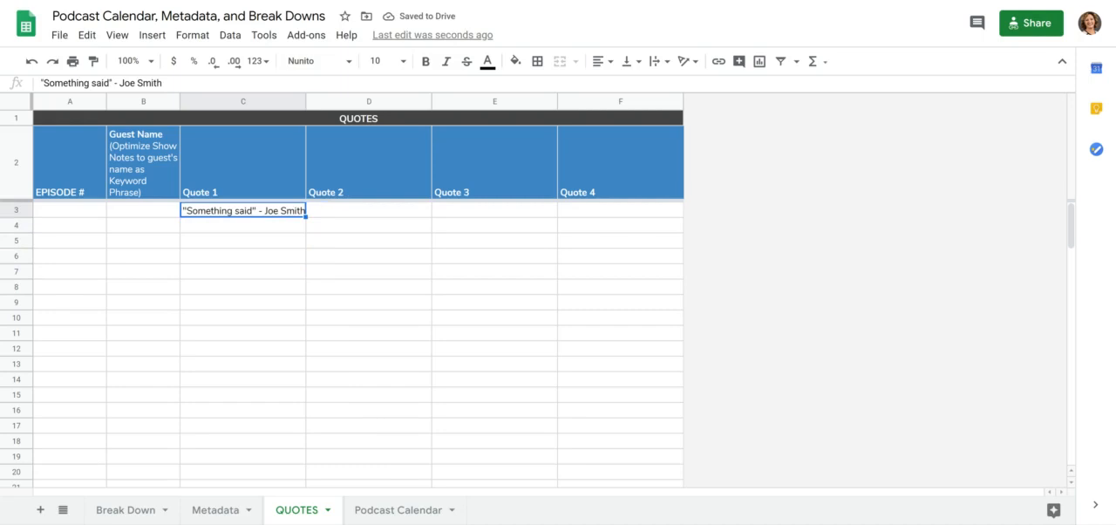
{"action": "left_click", "coordinate": [69, 209]}
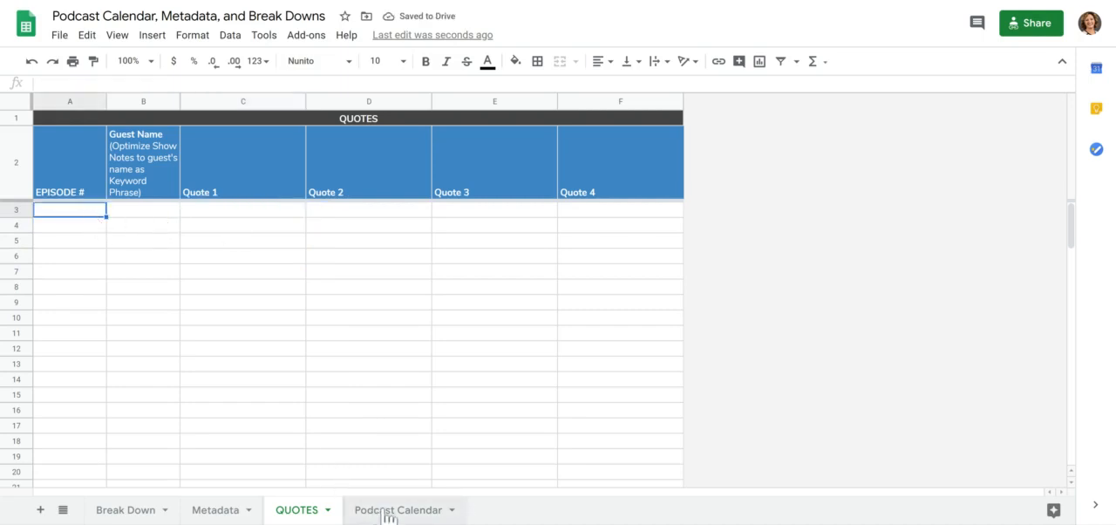
Switch to Podcast Calendar and step through the Ep #, Interview and Live Date cells in row 4.
{"action": "left_click", "coordinate": [397, 509]}
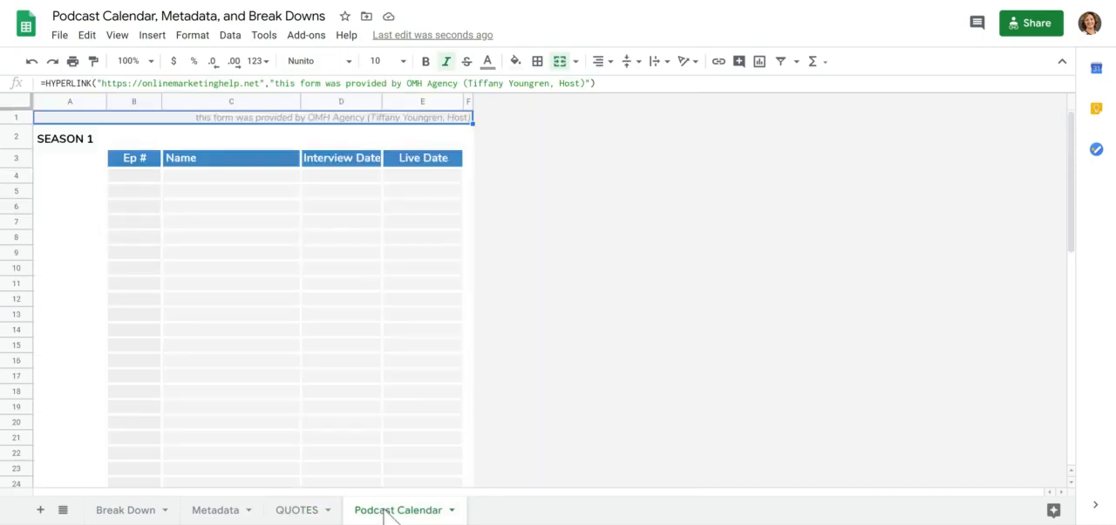
{"action": "mouse_move", "coordinate": [324, 272]}
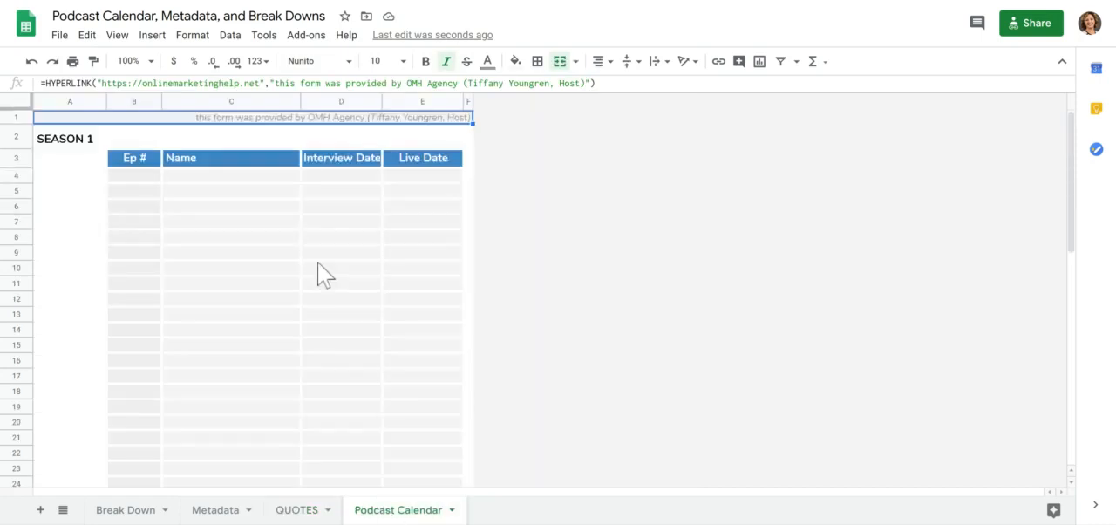
{"action": "mouse_move", "coordinate": [94, 152]}
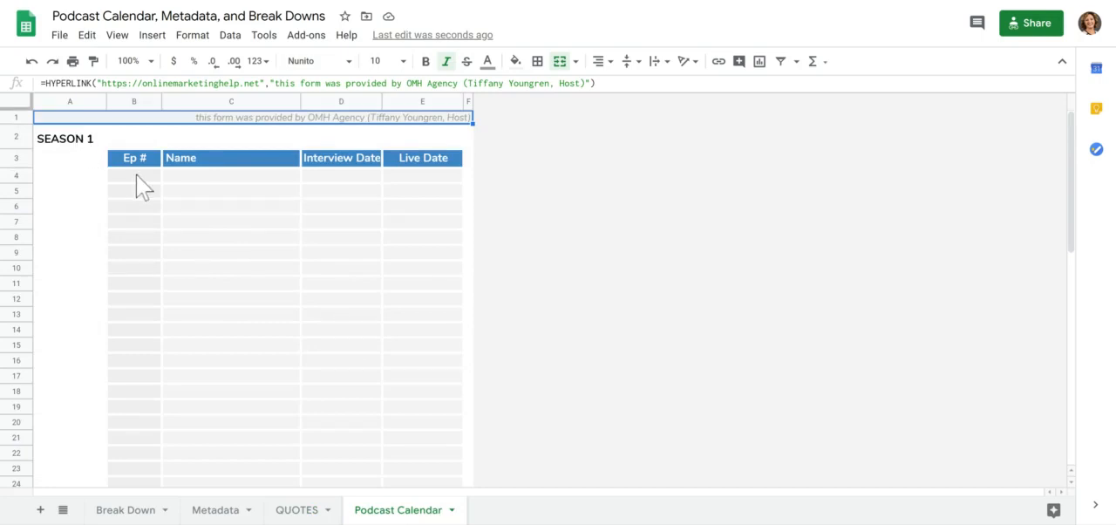
{"action": "left_click", "coordinate": [69, 159]}
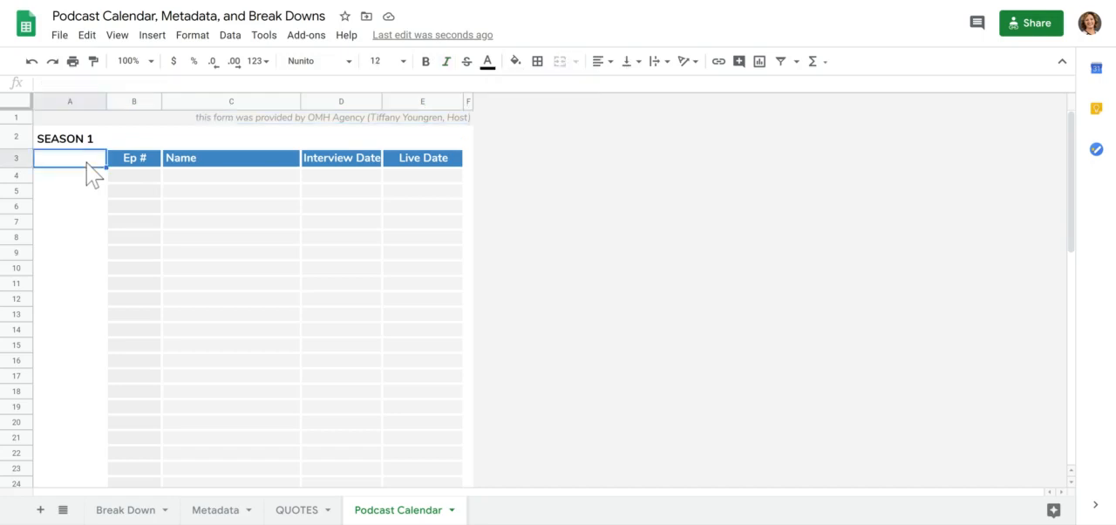
{"action": "mouse_move", "coordinate": [150, 154]}
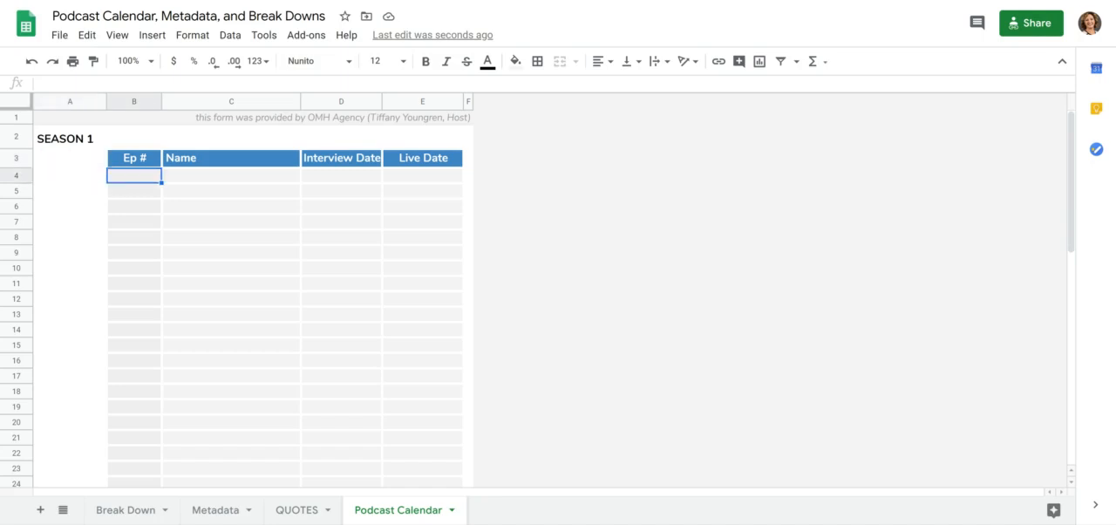
{"action": "left_click", "coordinate": [422, 174]}
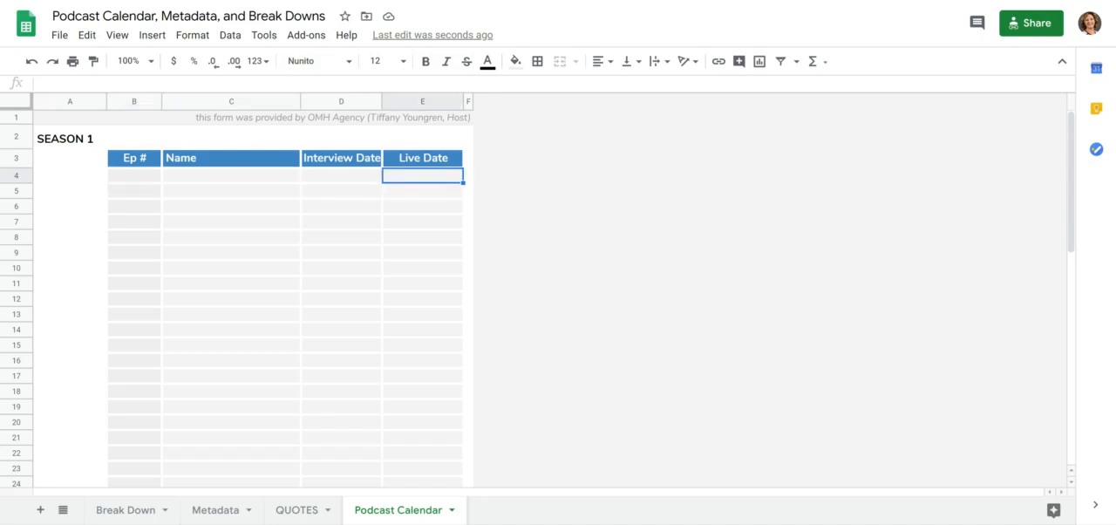
{"action": "left_click", "coordinate": [342, 175]}
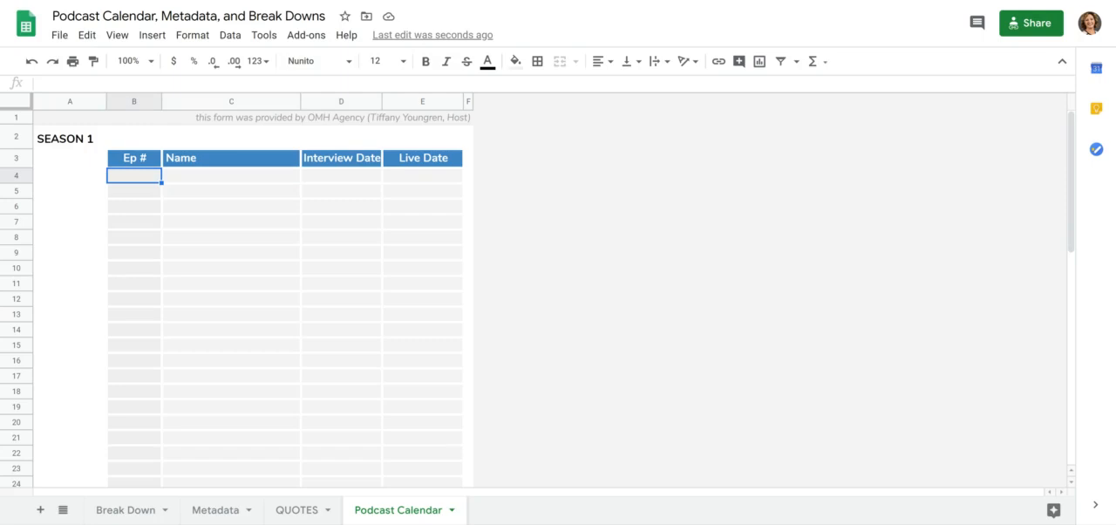
{"action": "left_click", "coordinate": [342, 174]}
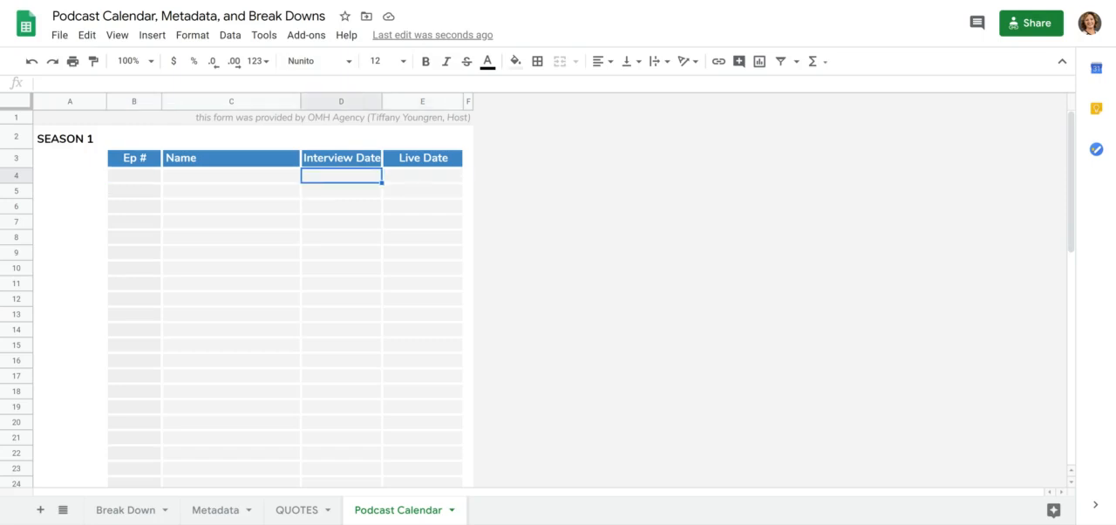
{"action": "left_click", "coordinate": [133, 174]}
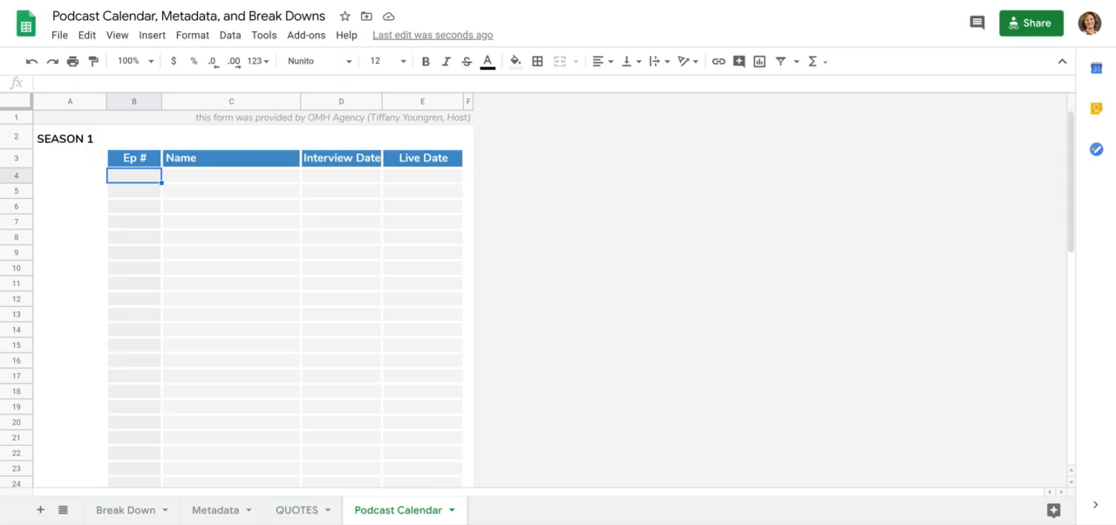
{"action": "mouse_move", "coordinate": [338, 190]}
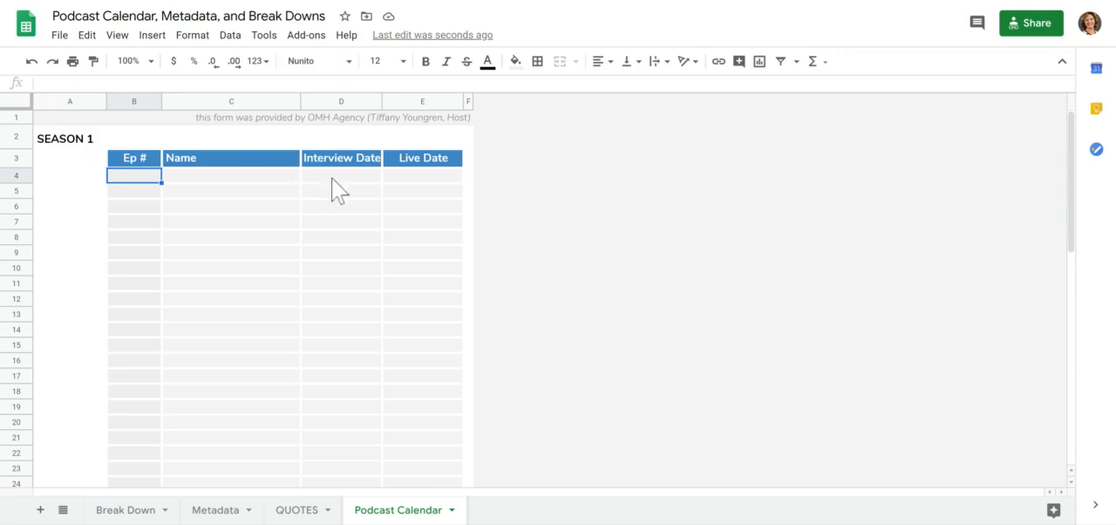
{"action": "left_click", "coordinate": [422, 175]}
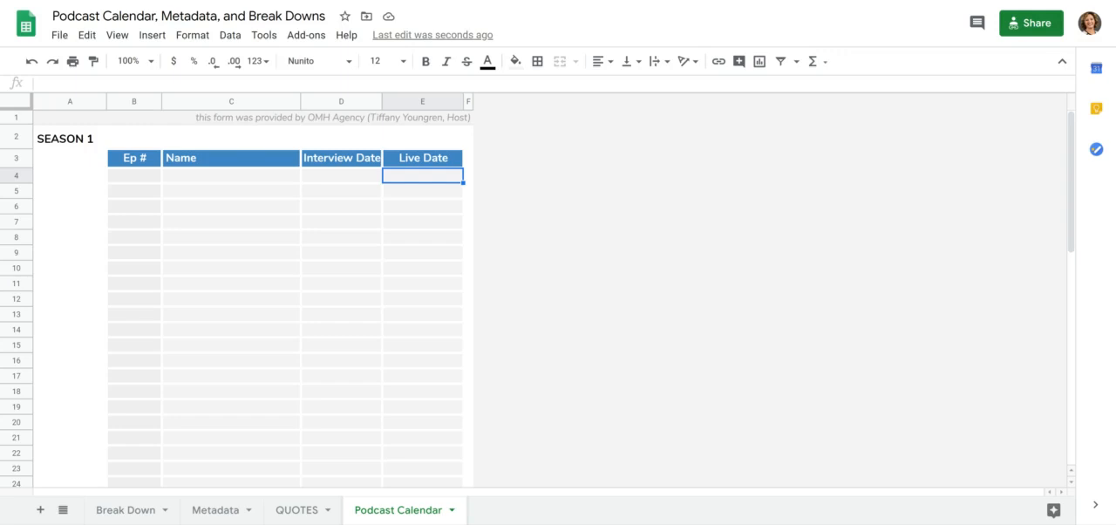
{"action": "mouse_move", "coordinate": [108, 193]}
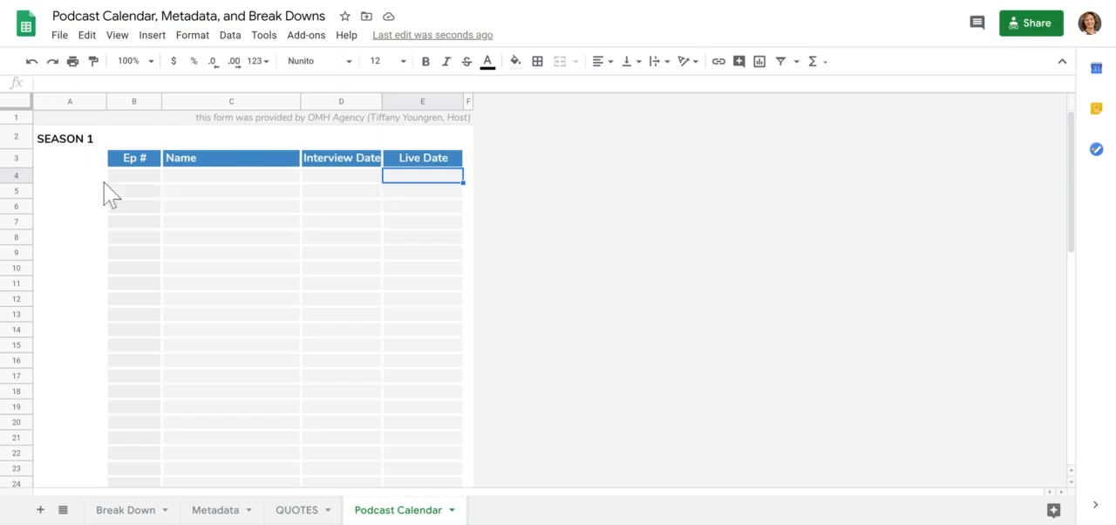
{"action": "left_click", "coordinate": [16, 174]}
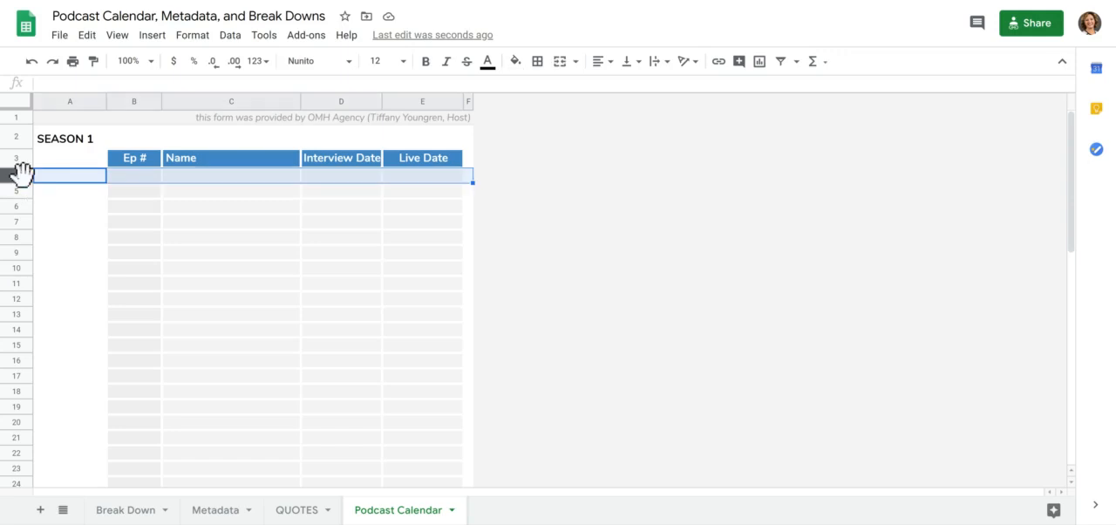
{"action": "left_click", "coordinate": [230, 174]}
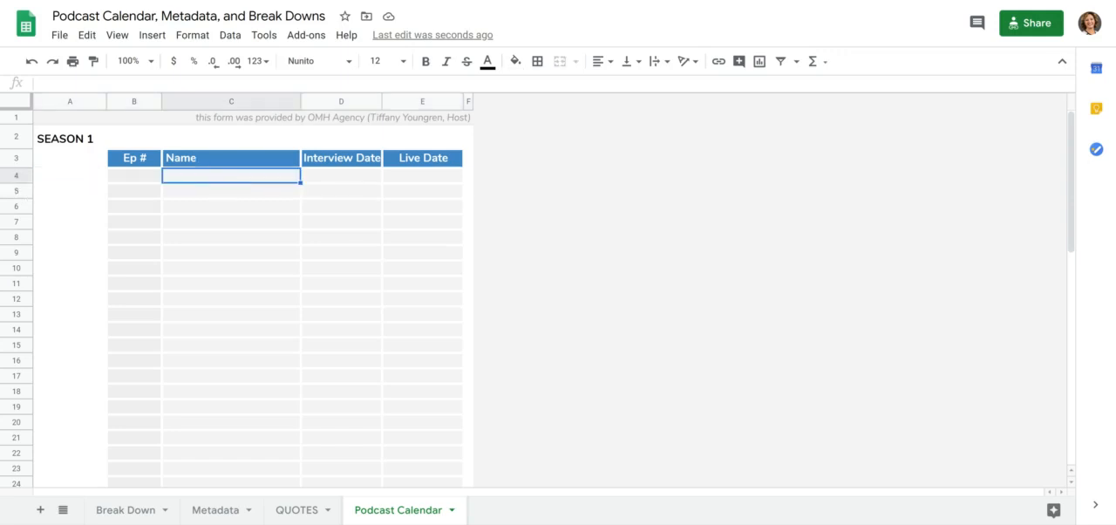
{"action": "mouse_move", "coordinate": [102, 190]}
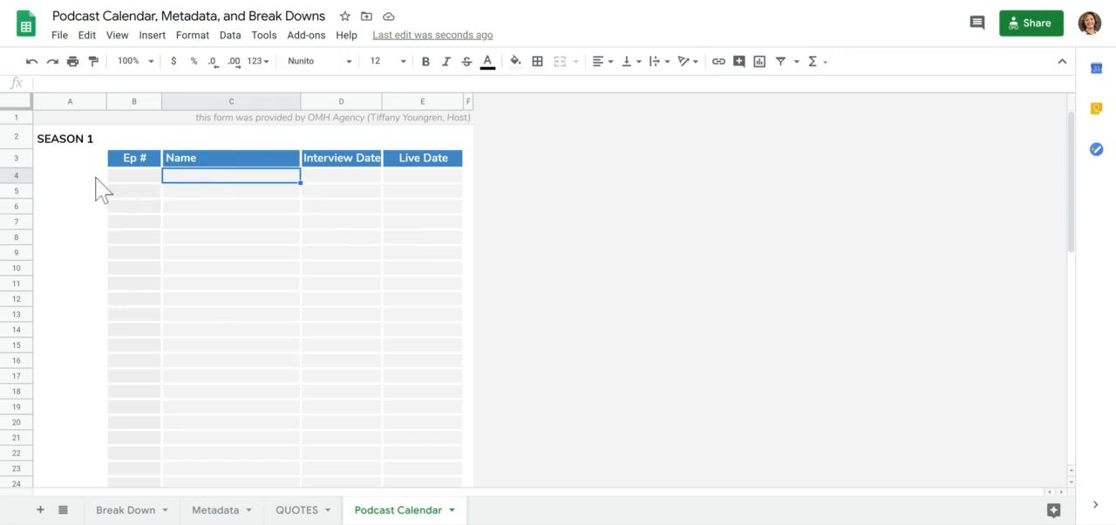
{"action": "left_click", "coordinate": [70, 175]}
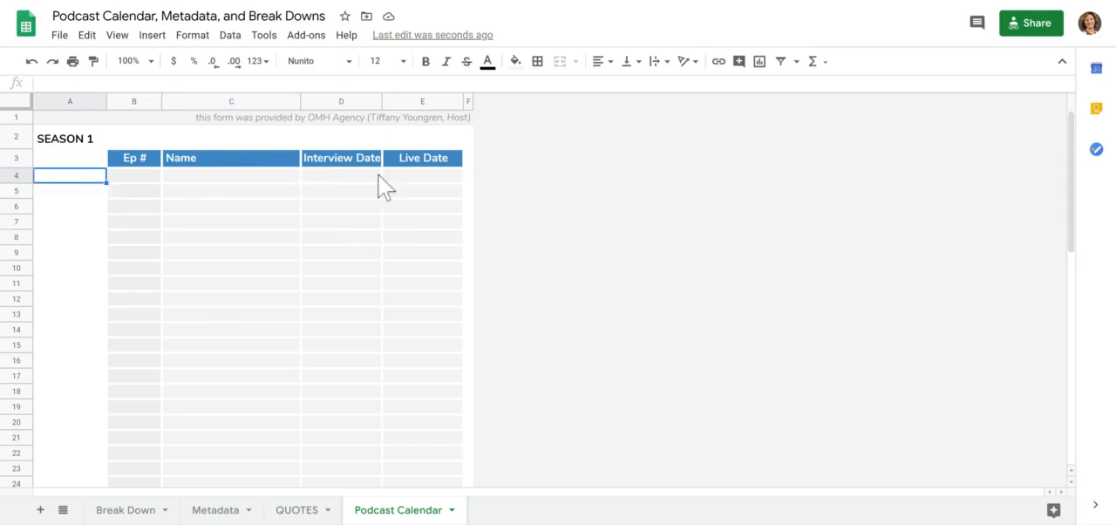
{"action": "mouse_move", "coordinate": [426, 190]}
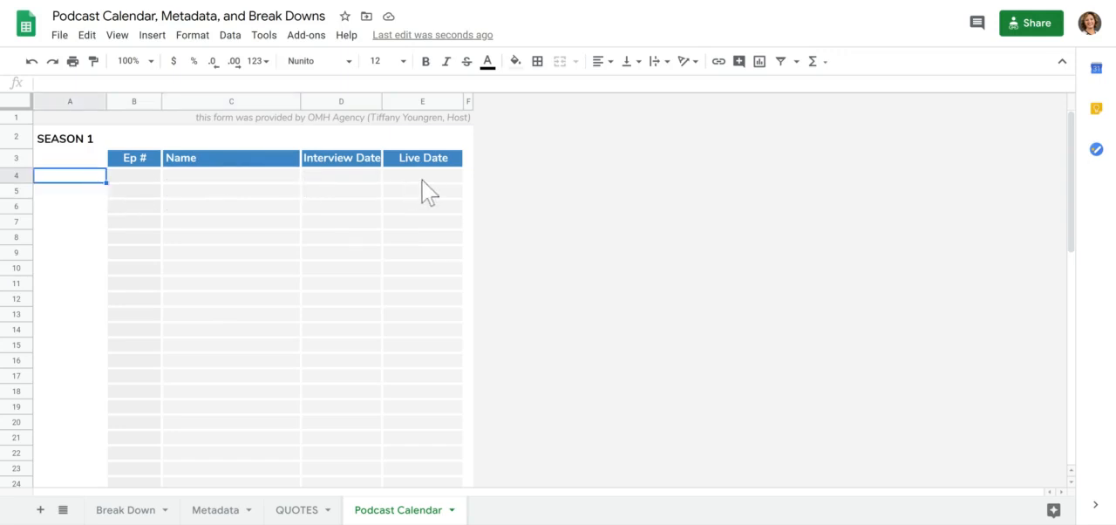
{"action": "mouse_move", "coordinate": [464, 251]}
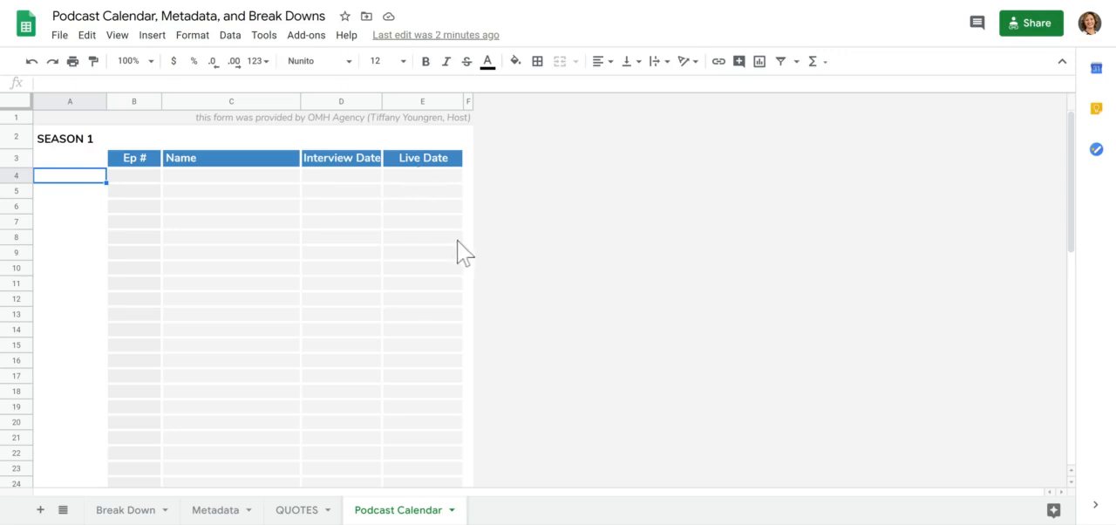
{"action": "mouse_move", "coordinate": [620, 195]}
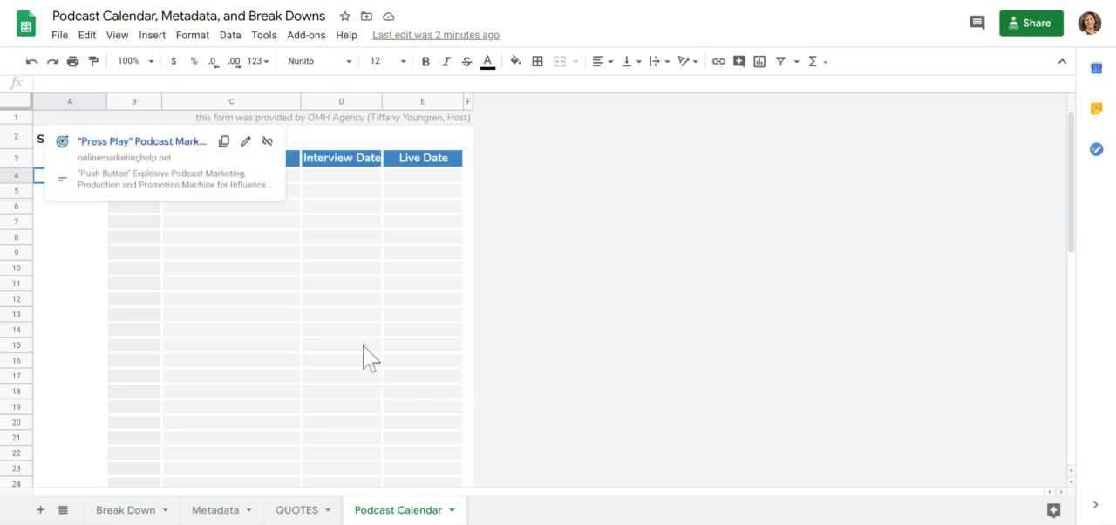
{"action": "left_click", "coordinate": [342, 345]}
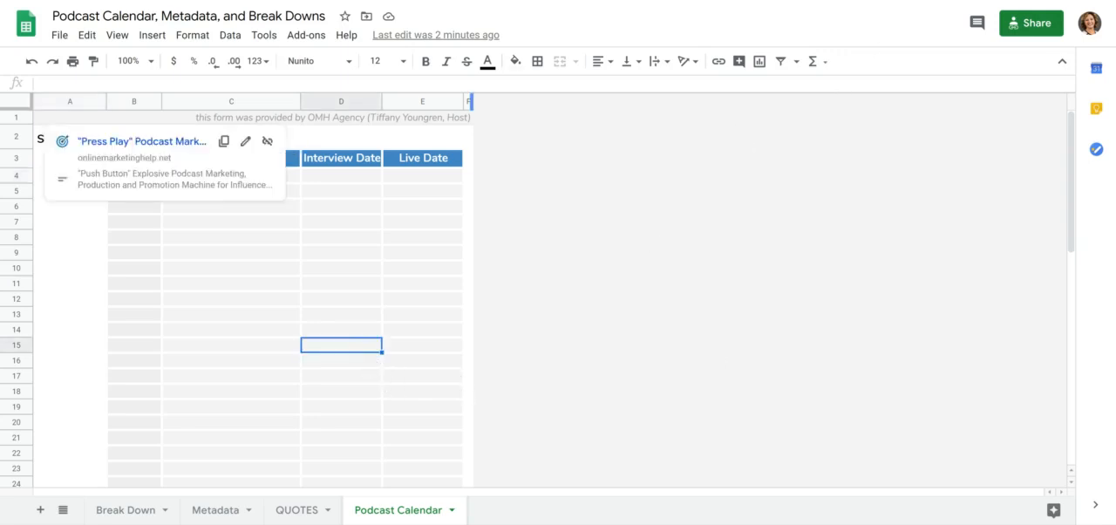
{"action": "mouse_move", "coordinate": [871, 10]}
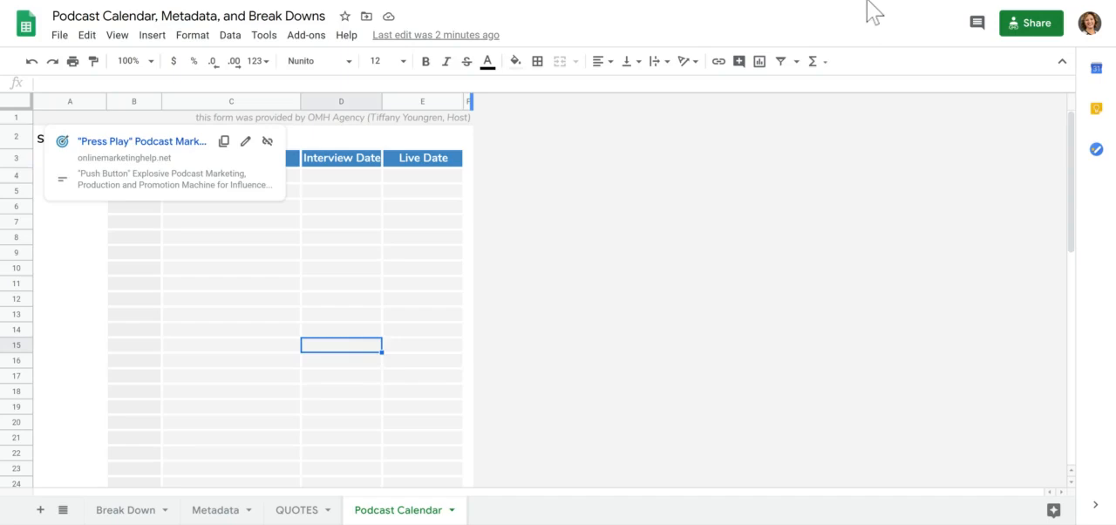